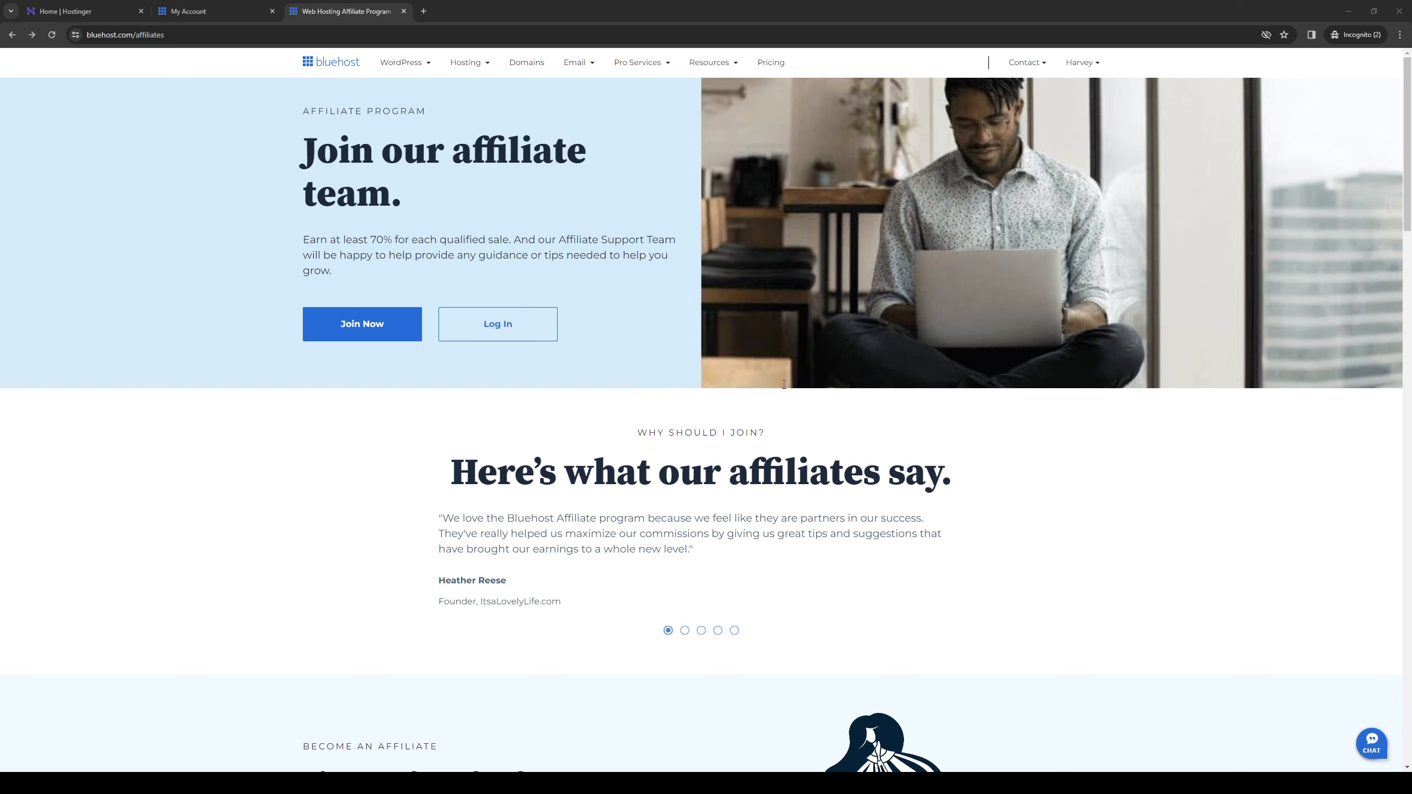
pyautogui.moveTo(824, 381)
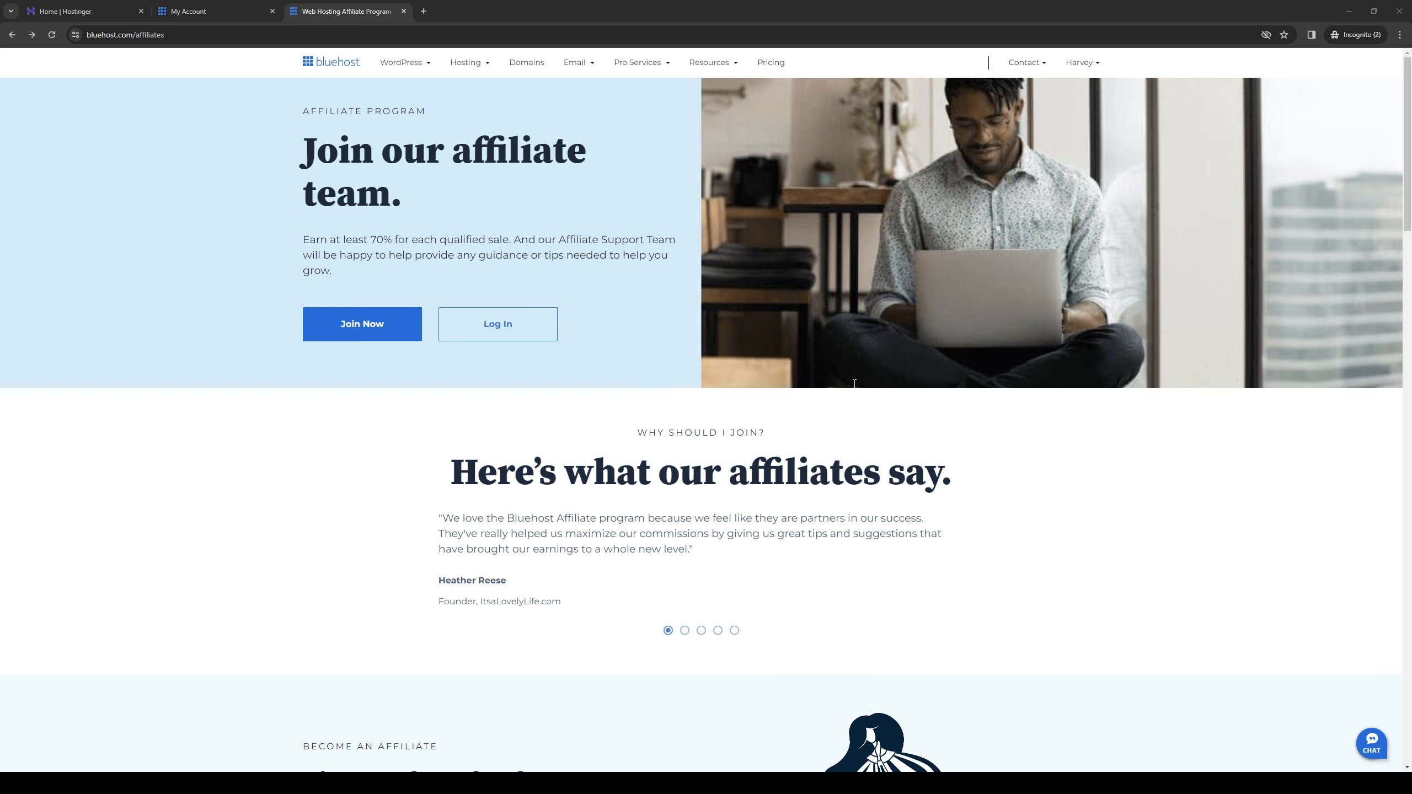
pyautogui.moveTo(952, 407)
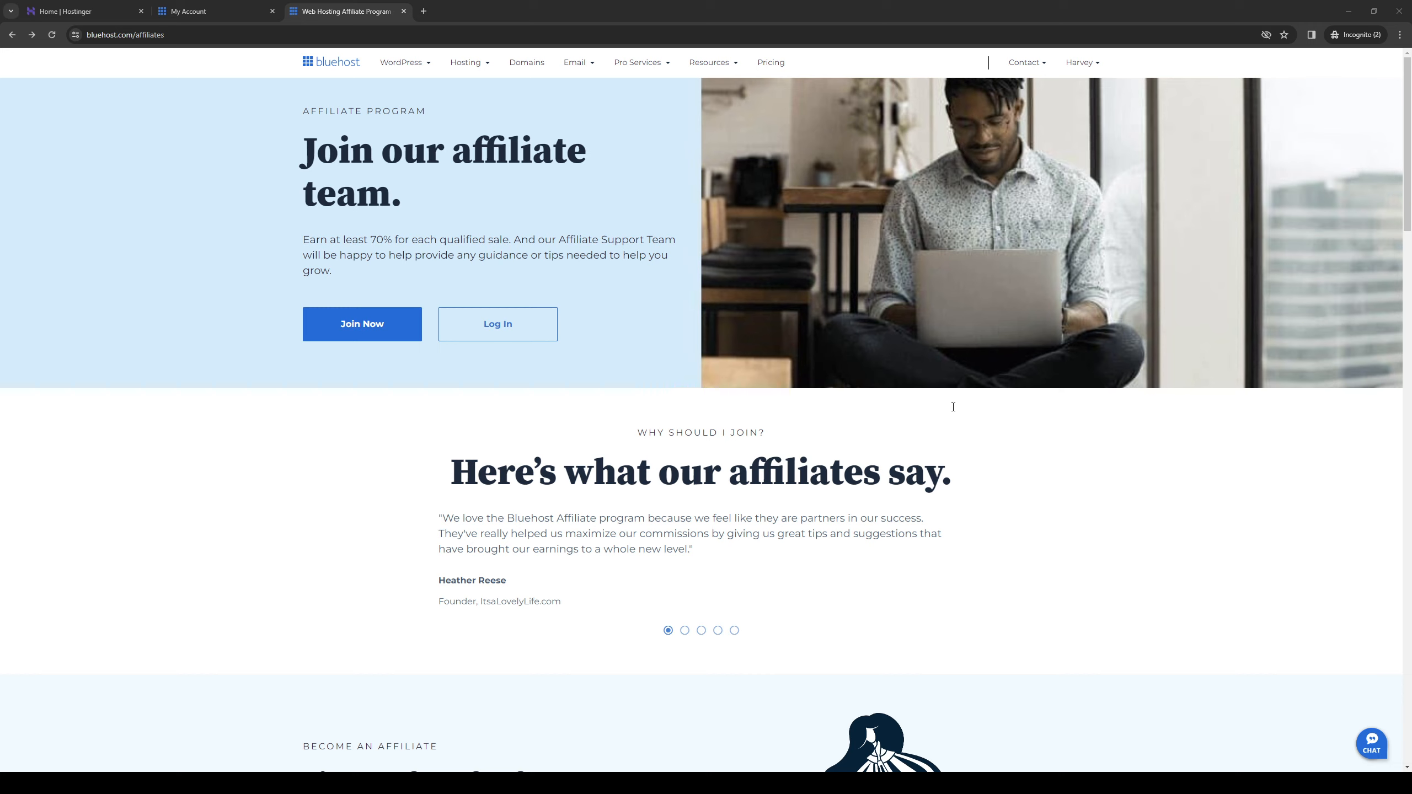
pyautogui.moveTo(999, 431)
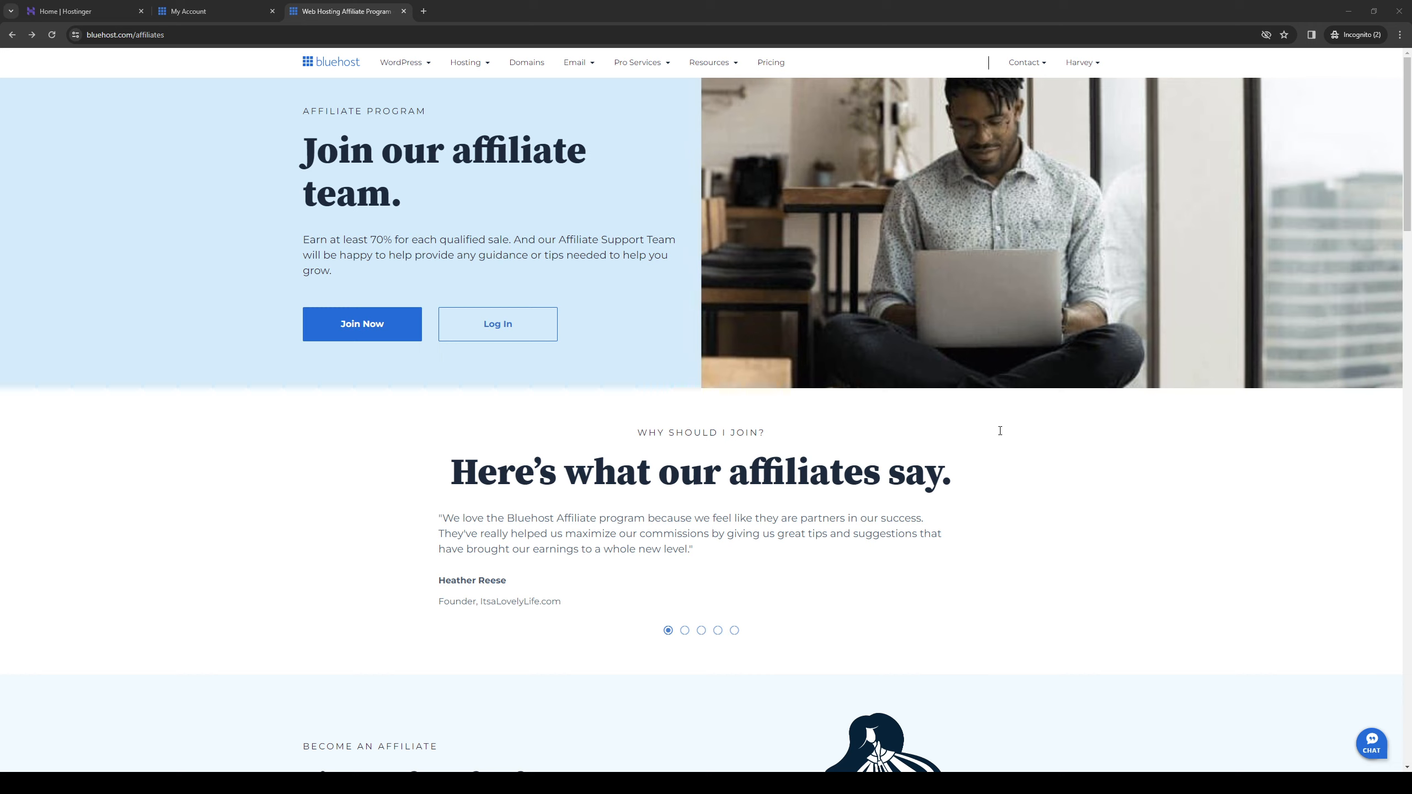
pyautogui.moveTo(456, 406)
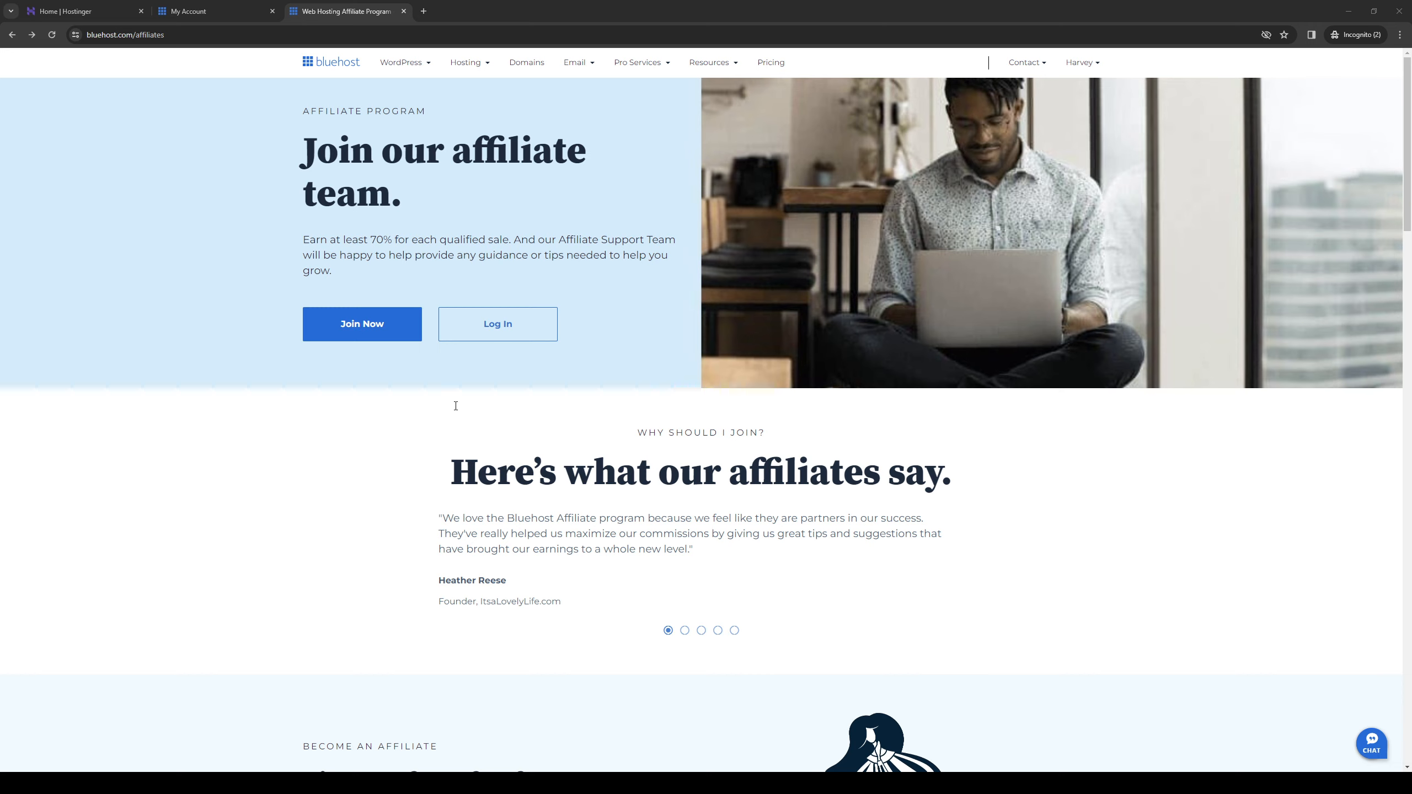
pyautogui.moveTo(607, 447)
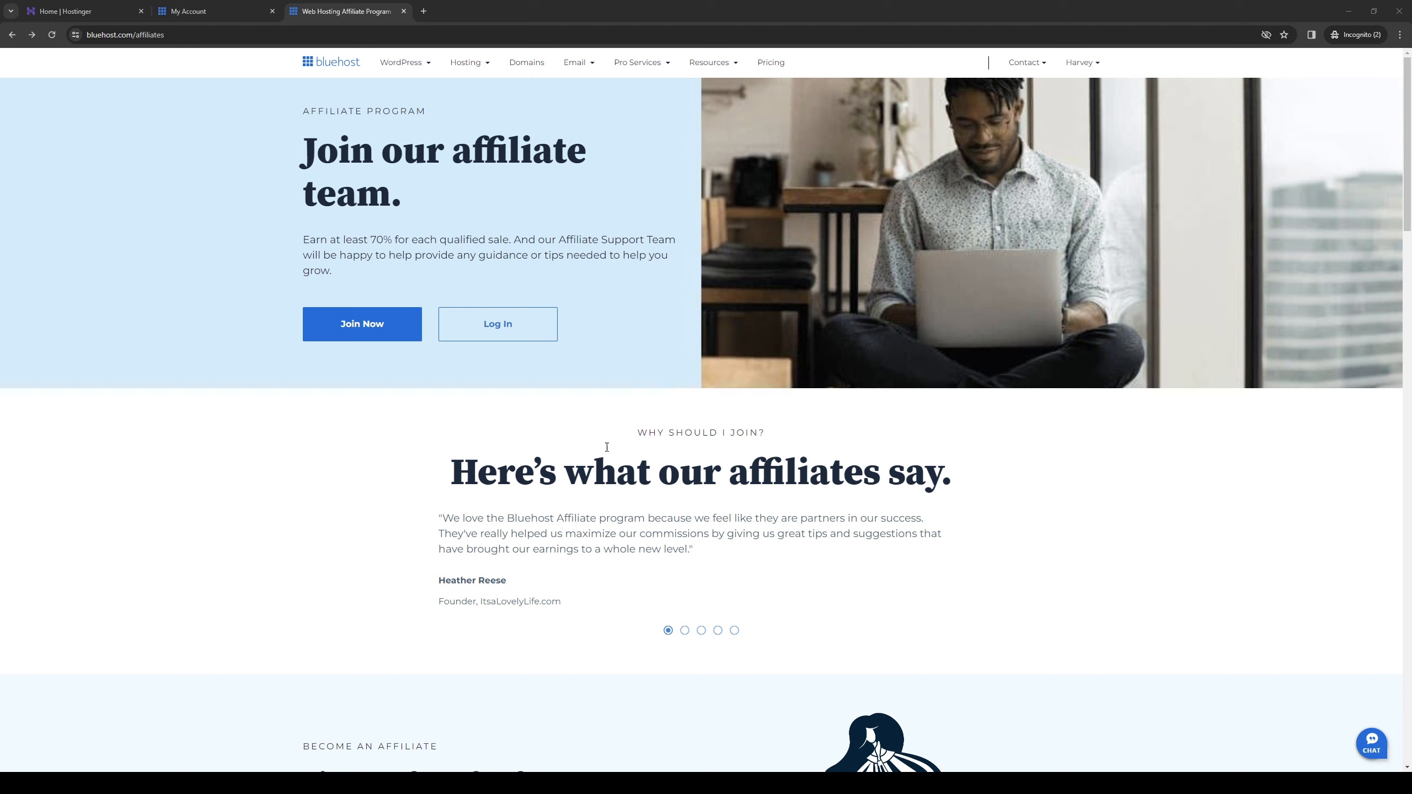
pyautogui.moveTo(477, 549)
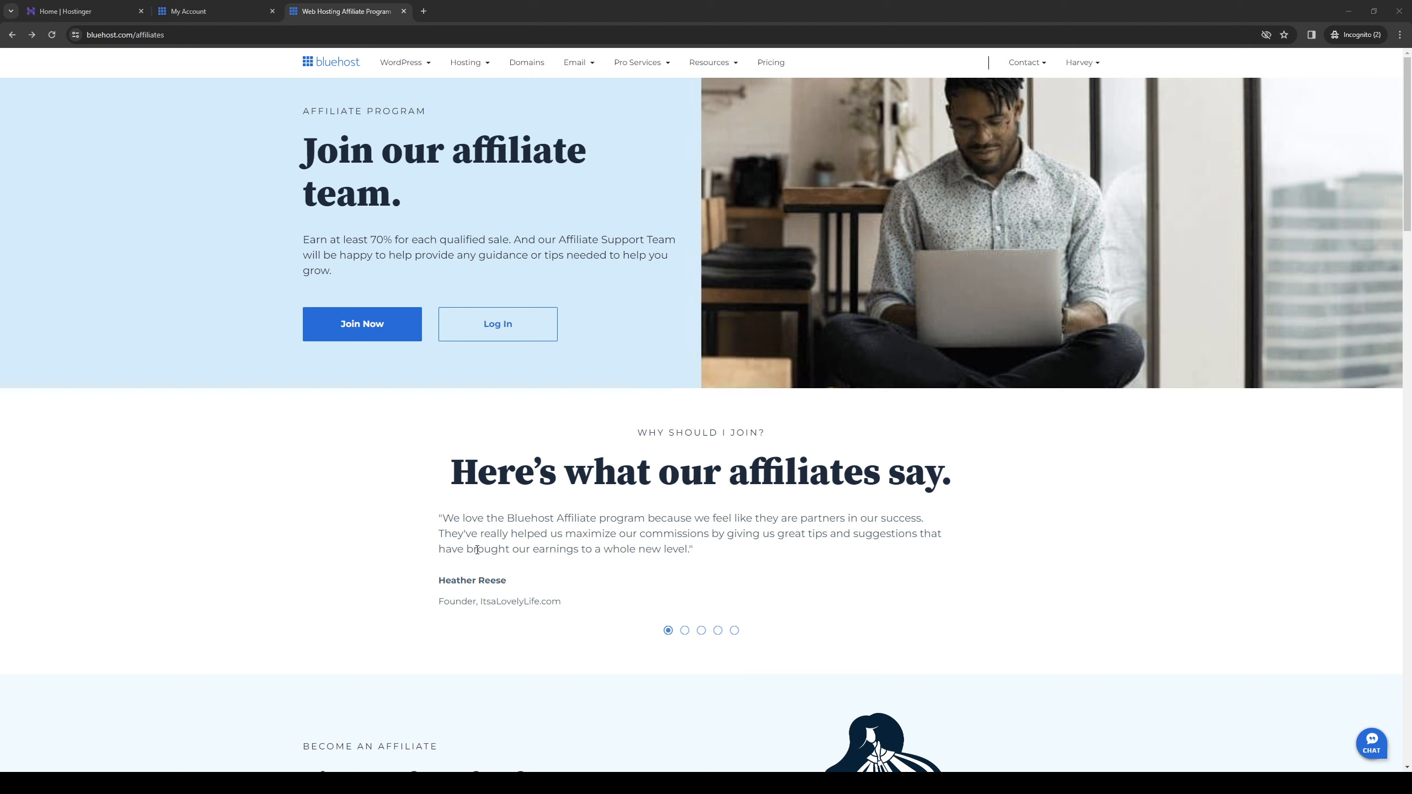
pyautogui.moveTo(797, 622)
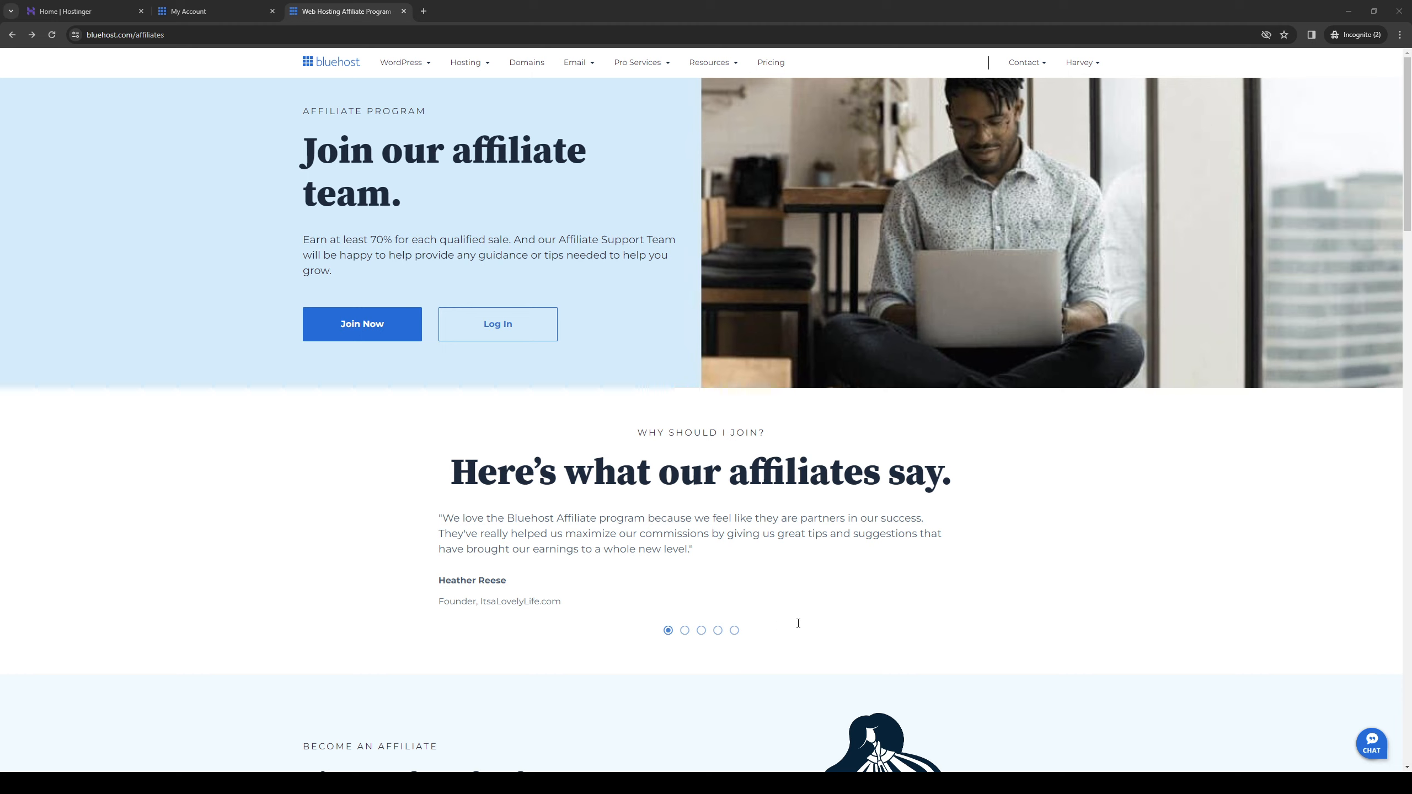
pyautogui.moveTo(952, 622)
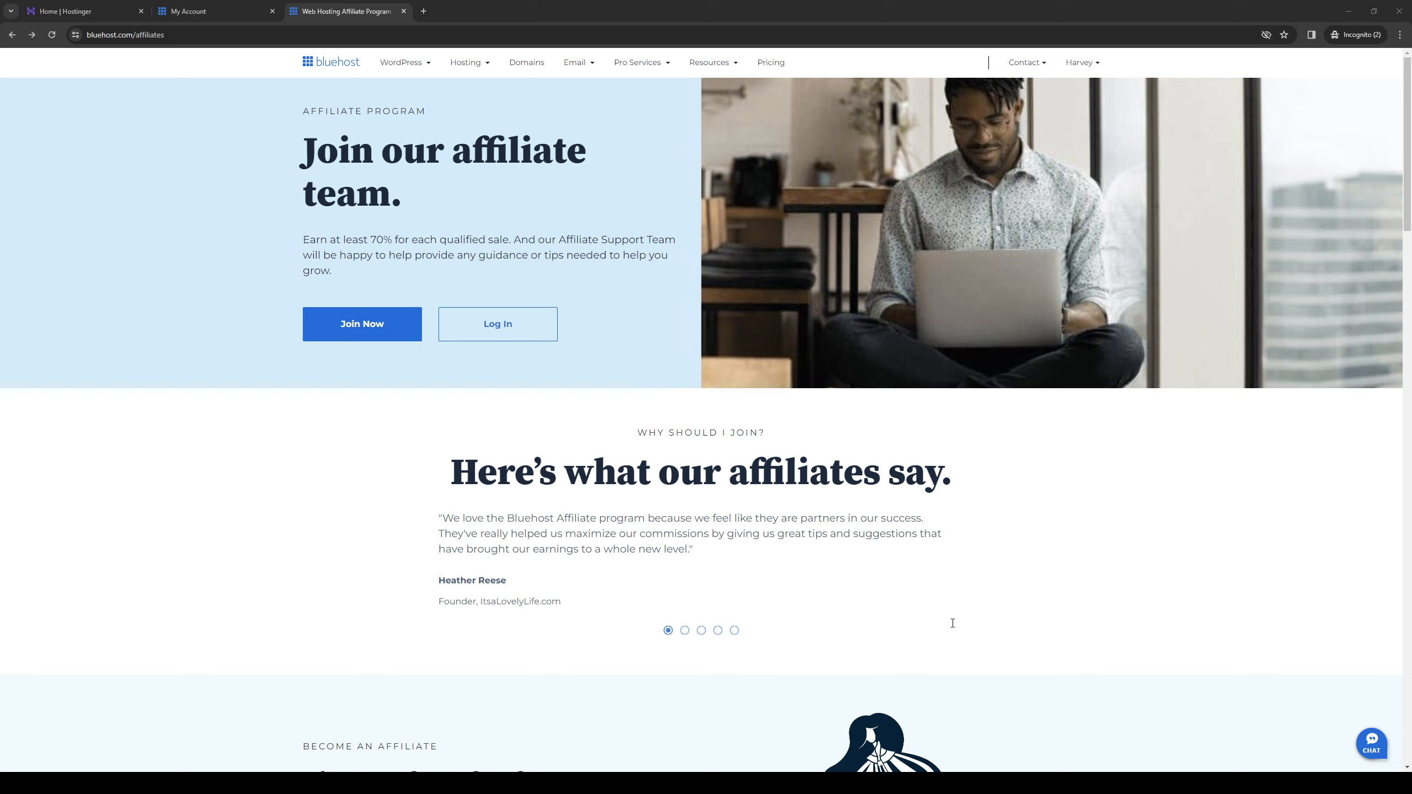
pyautogui.moveTo(551, 539)
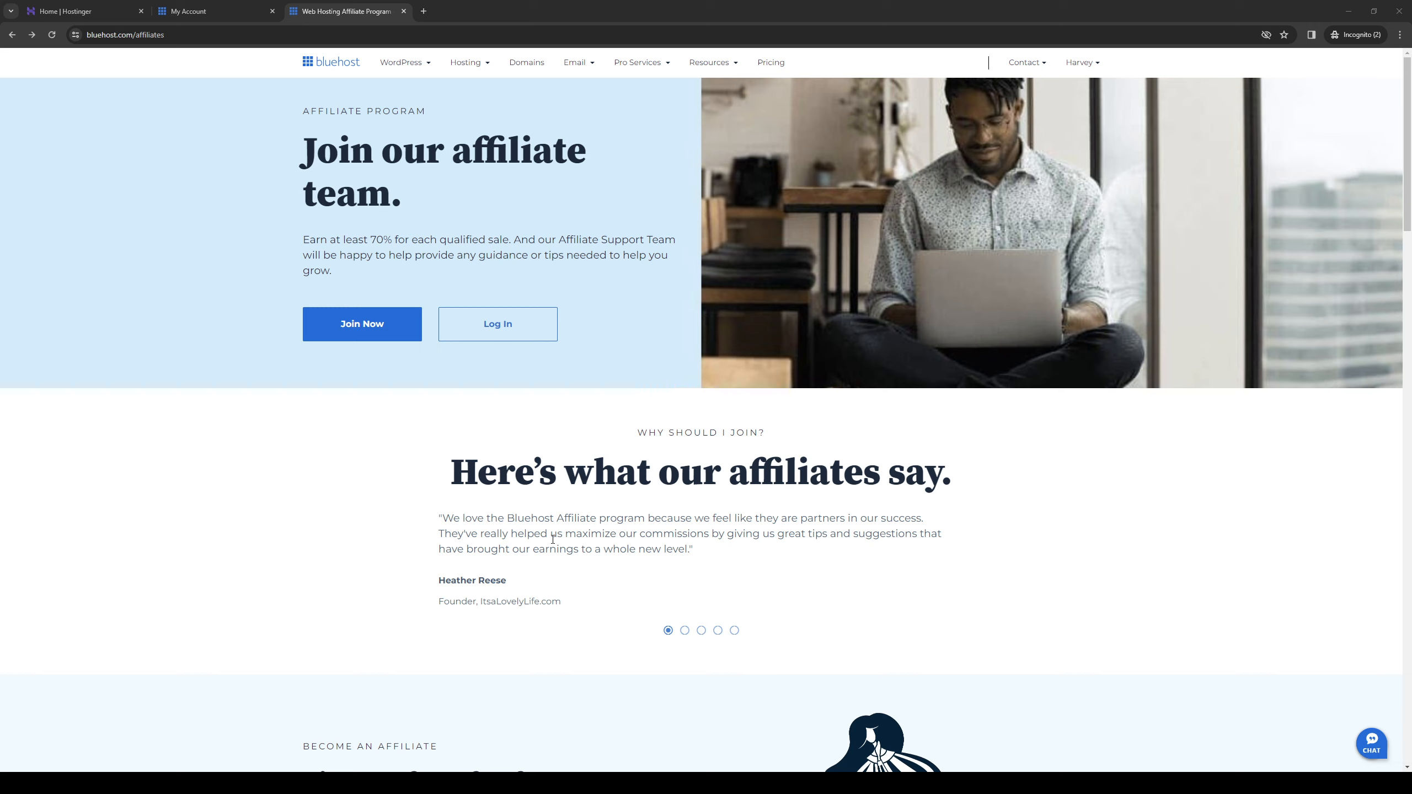
pyautogui.moveTo(432, 455)
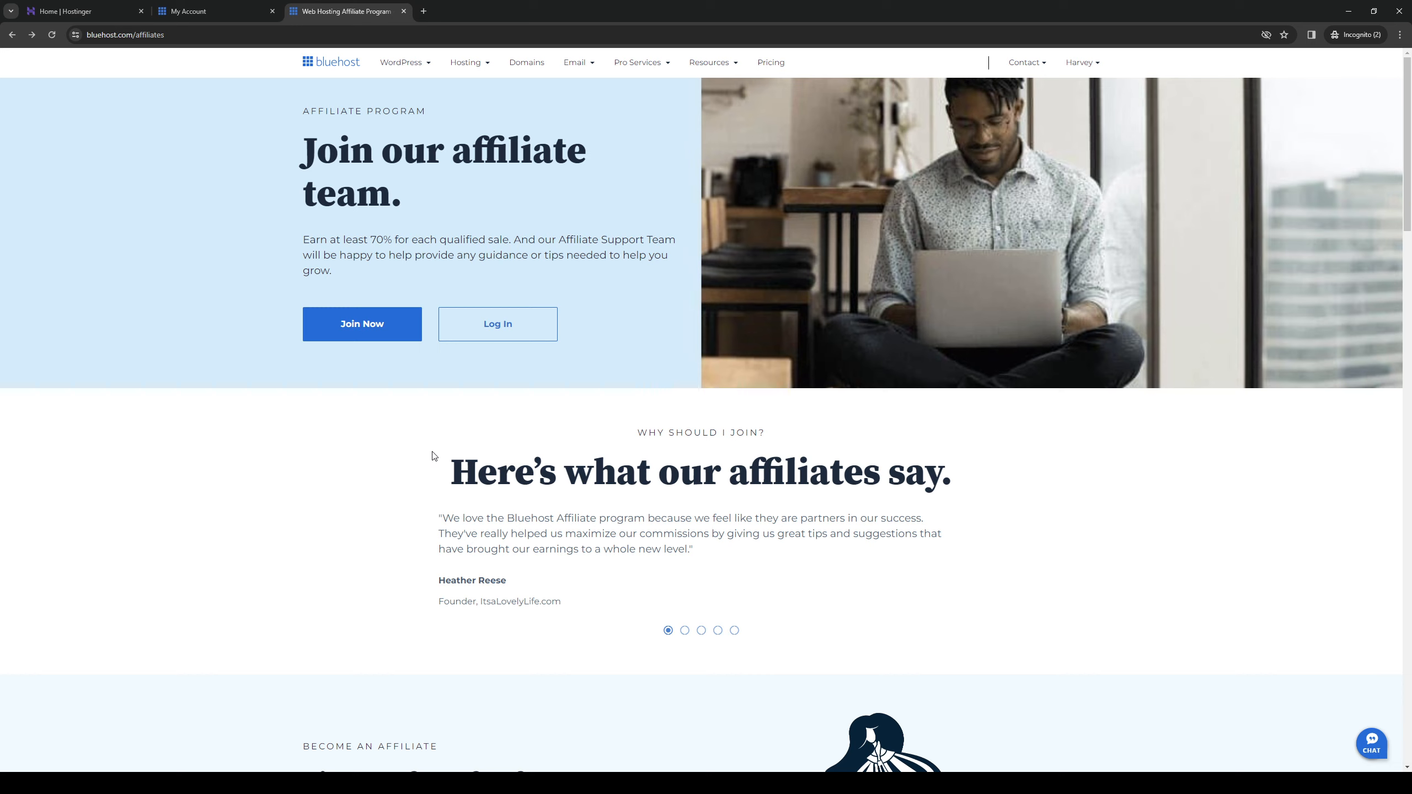
pyautogui.moveTo(209, 318)
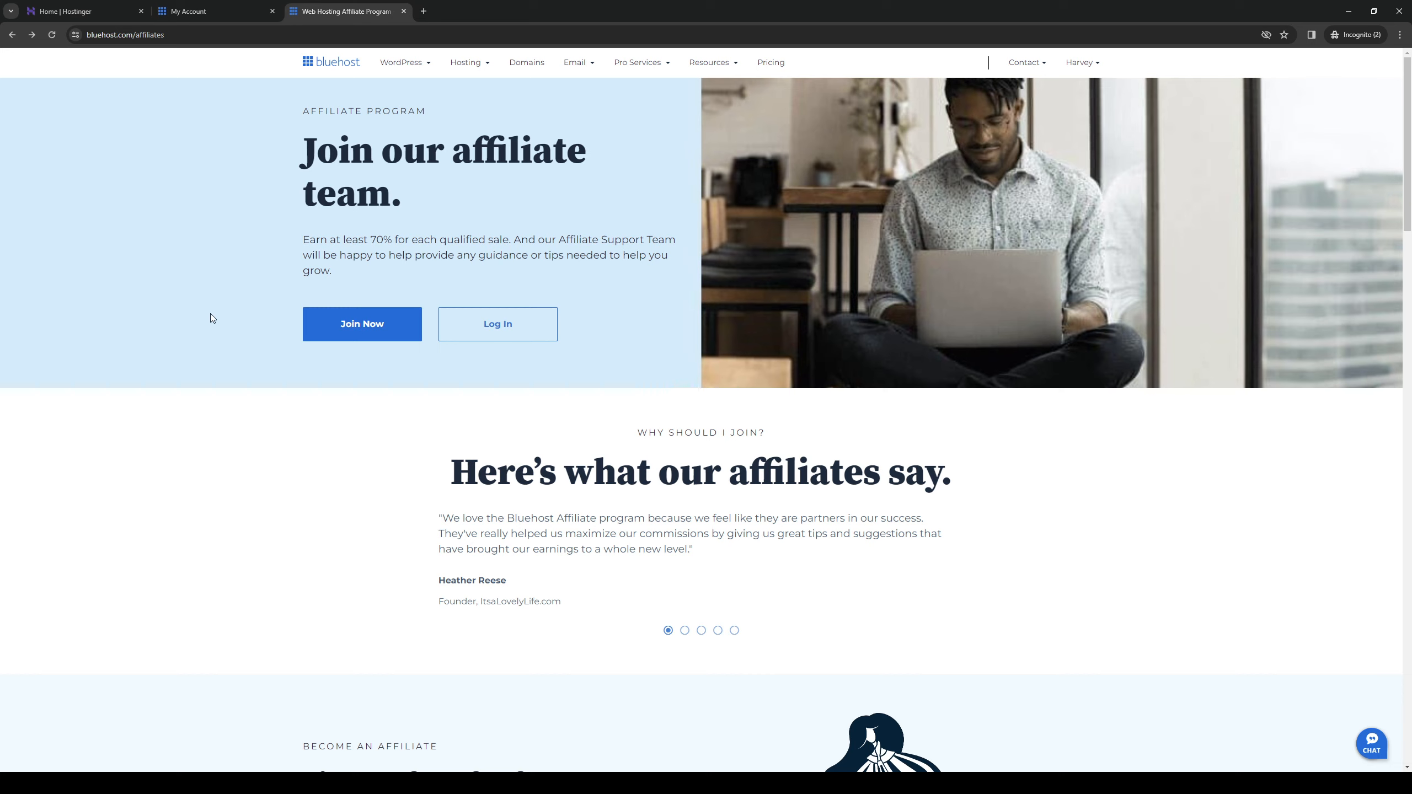
pyautogui.moveTo(239, 324)
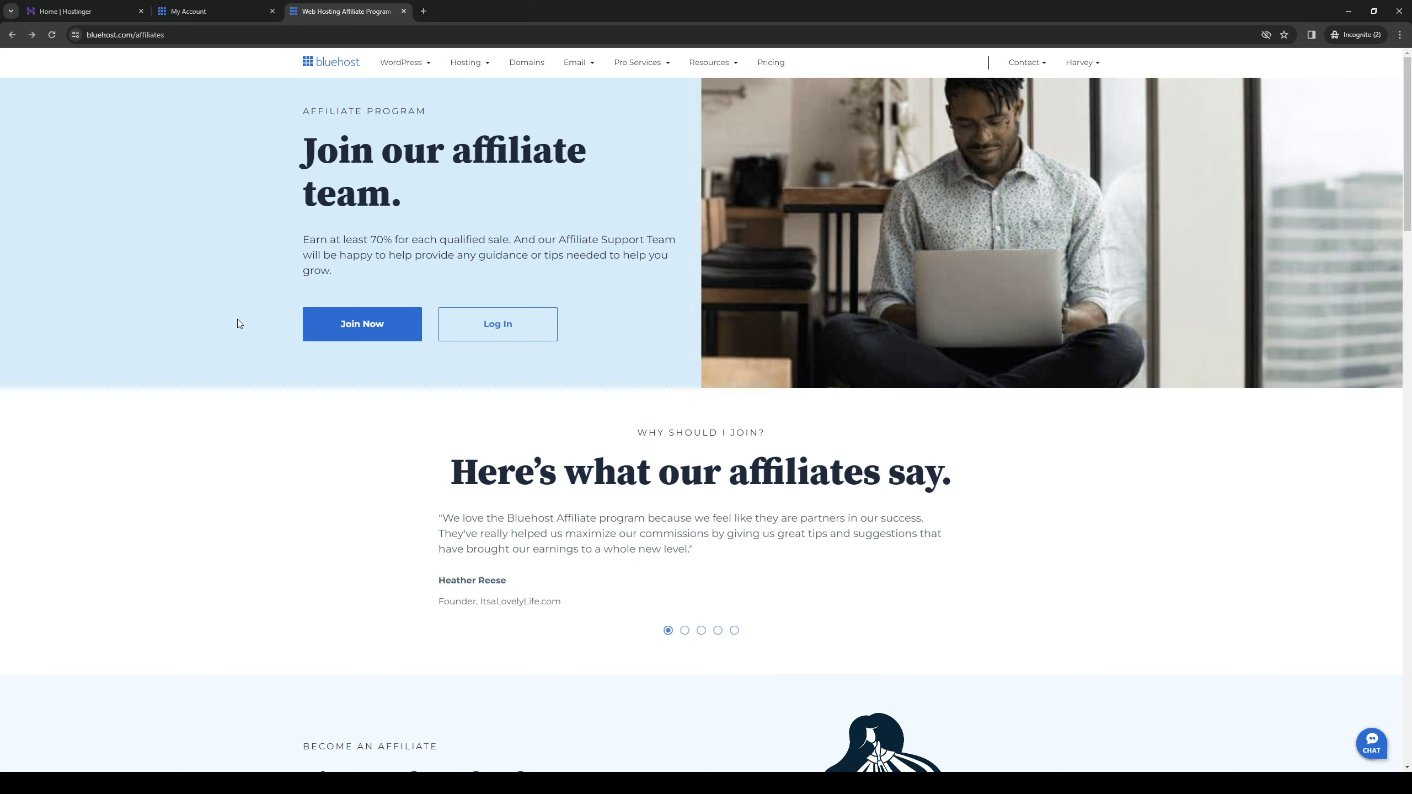
# - Scroll through the affiliate page's benefits and FAQs and return to the top
pyautogui.scroll(-3)
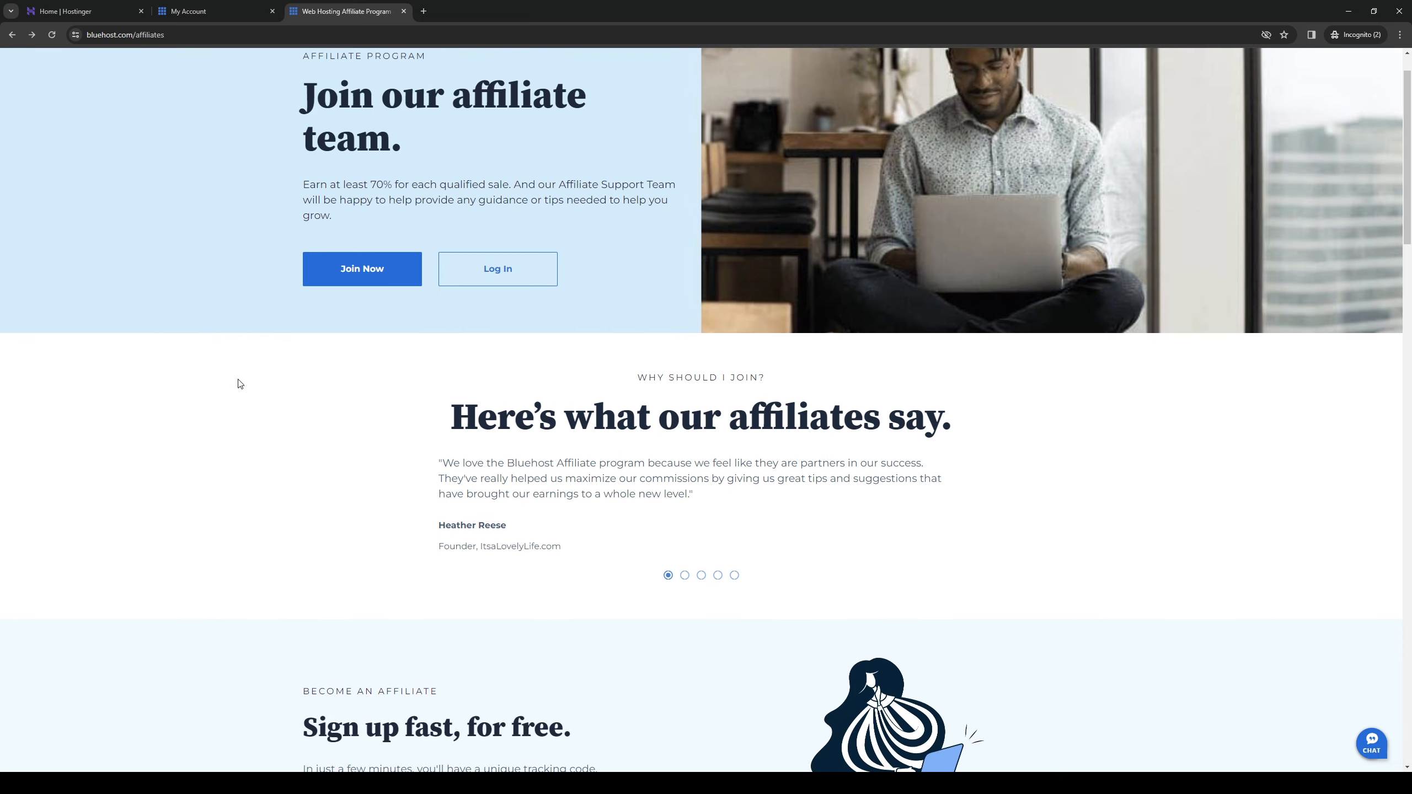
pyautogui.scroll(3)
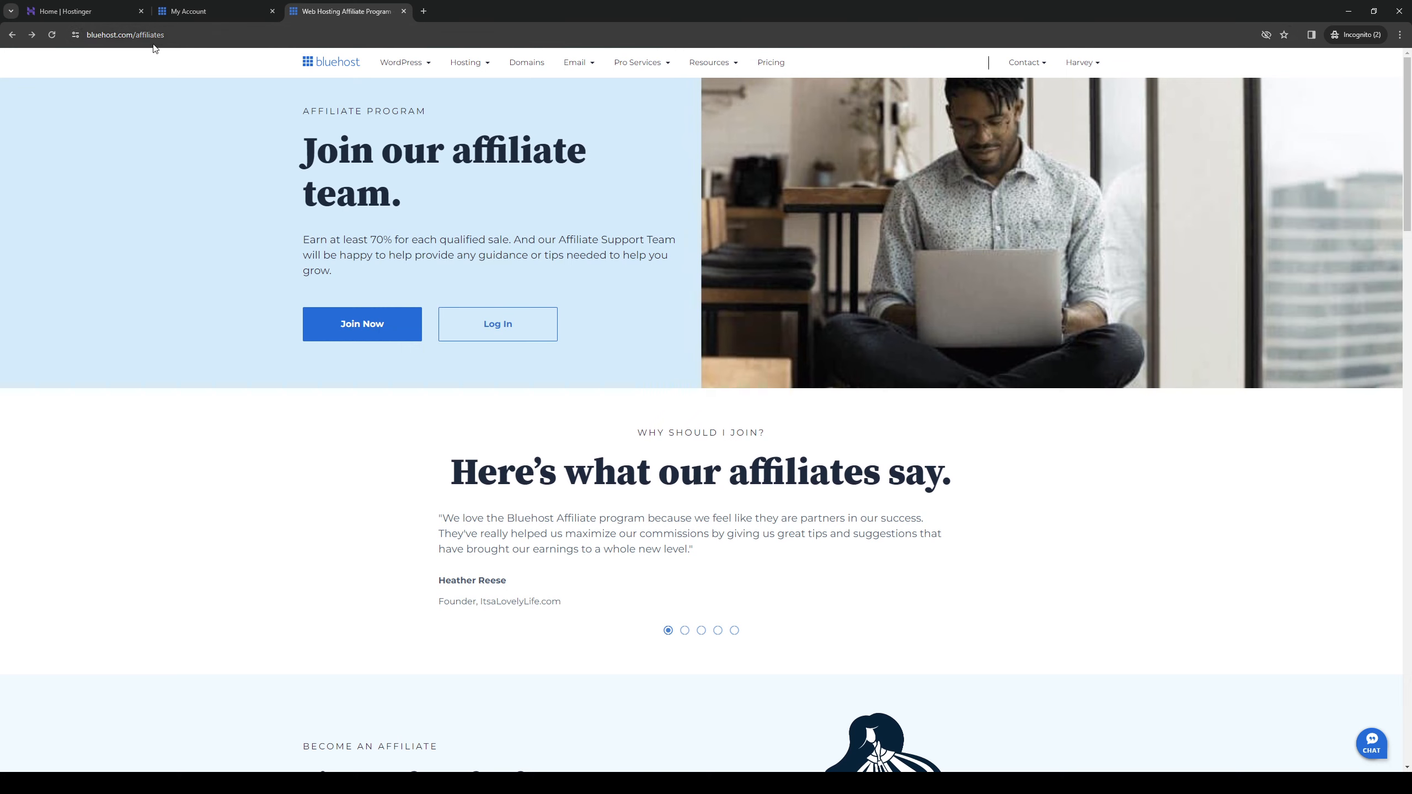
pyautogui.scroll(-3)
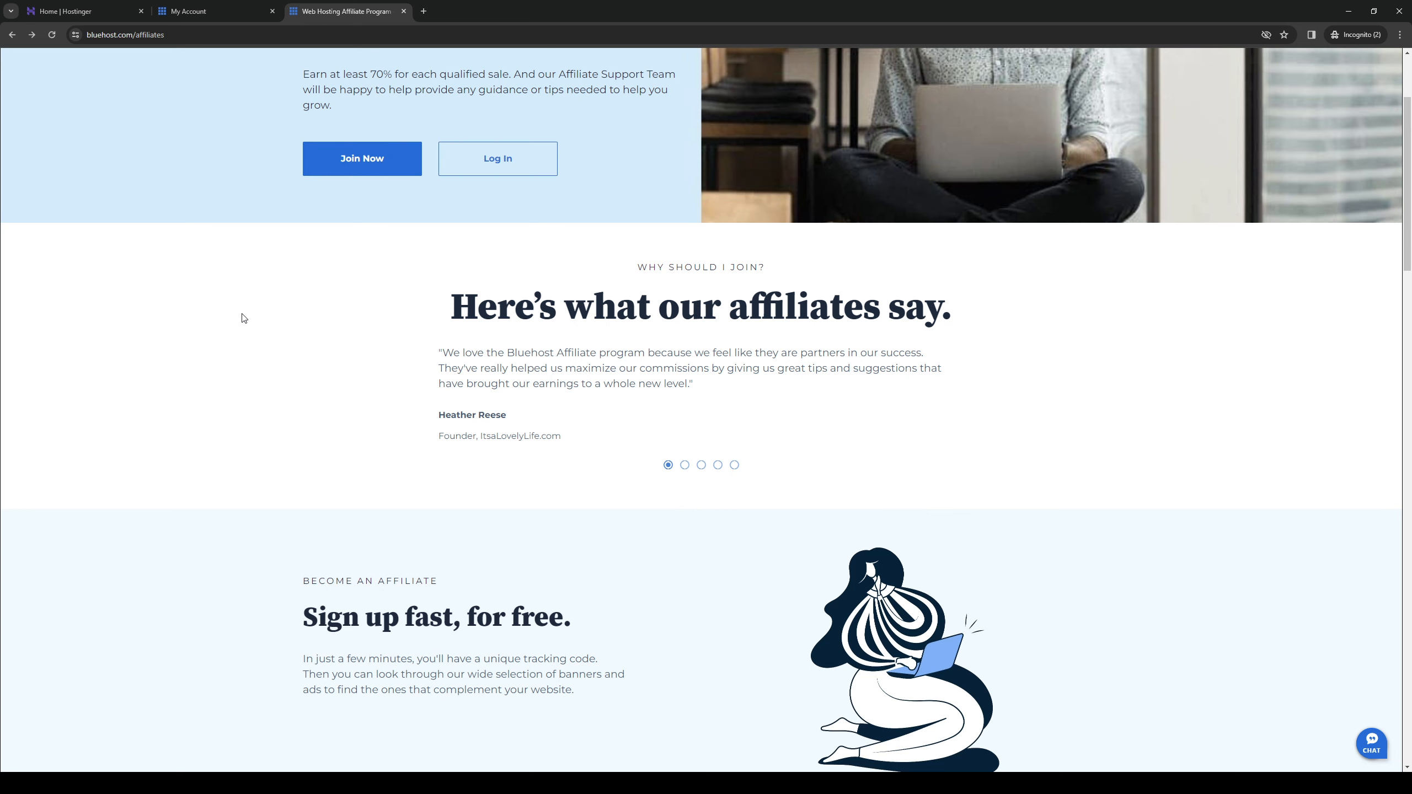
pyautogui.scroll(-3)
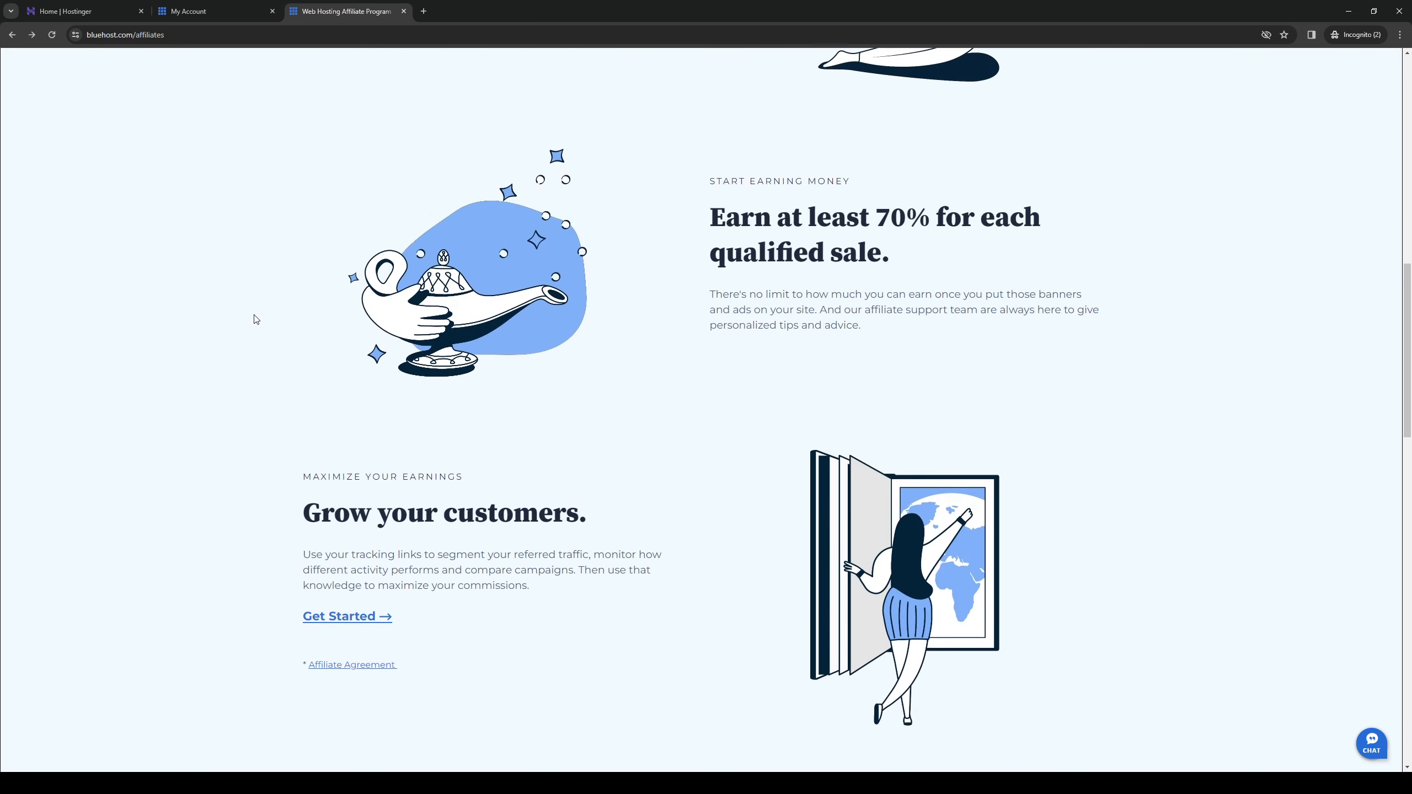
pyautogui.scroll(-3)
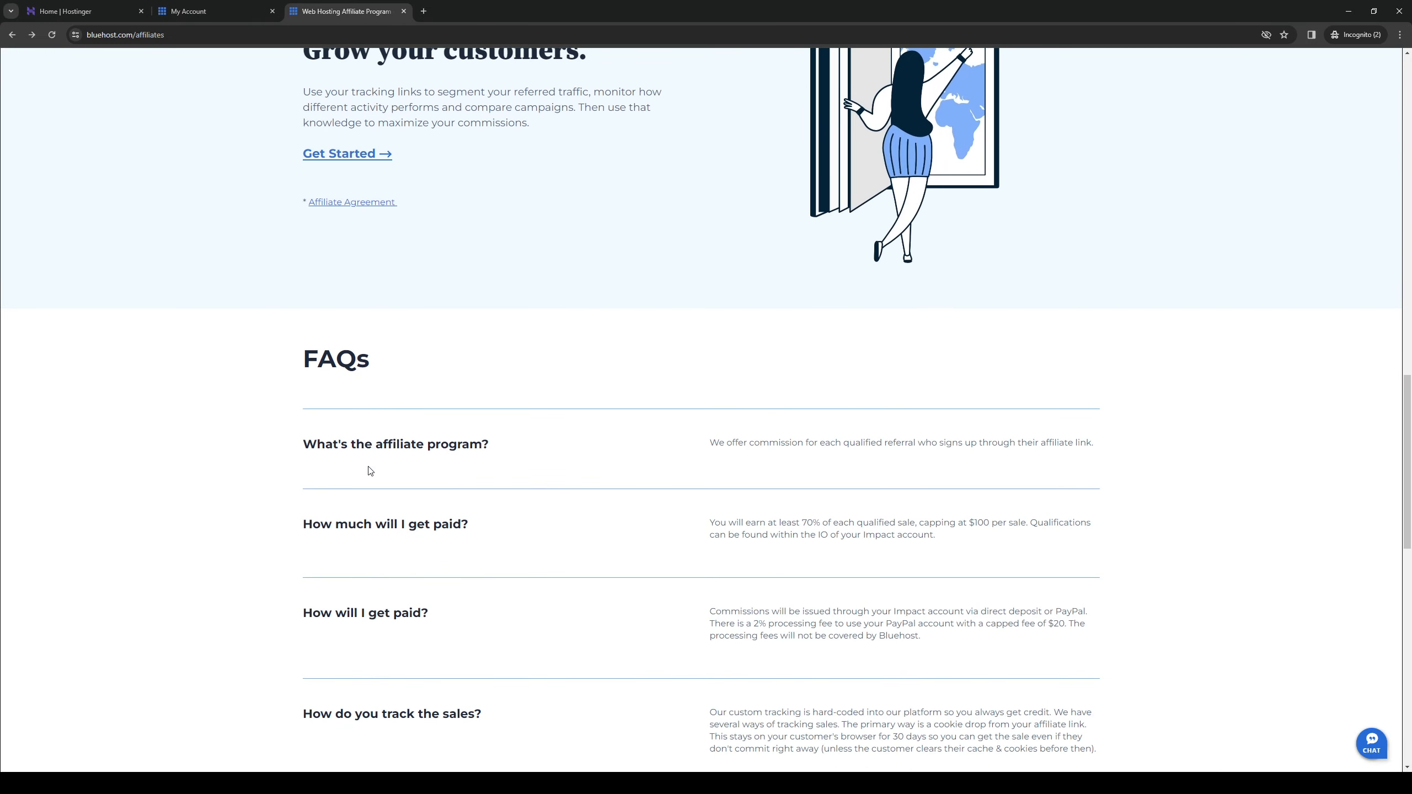
pyautogui.scroll(3)
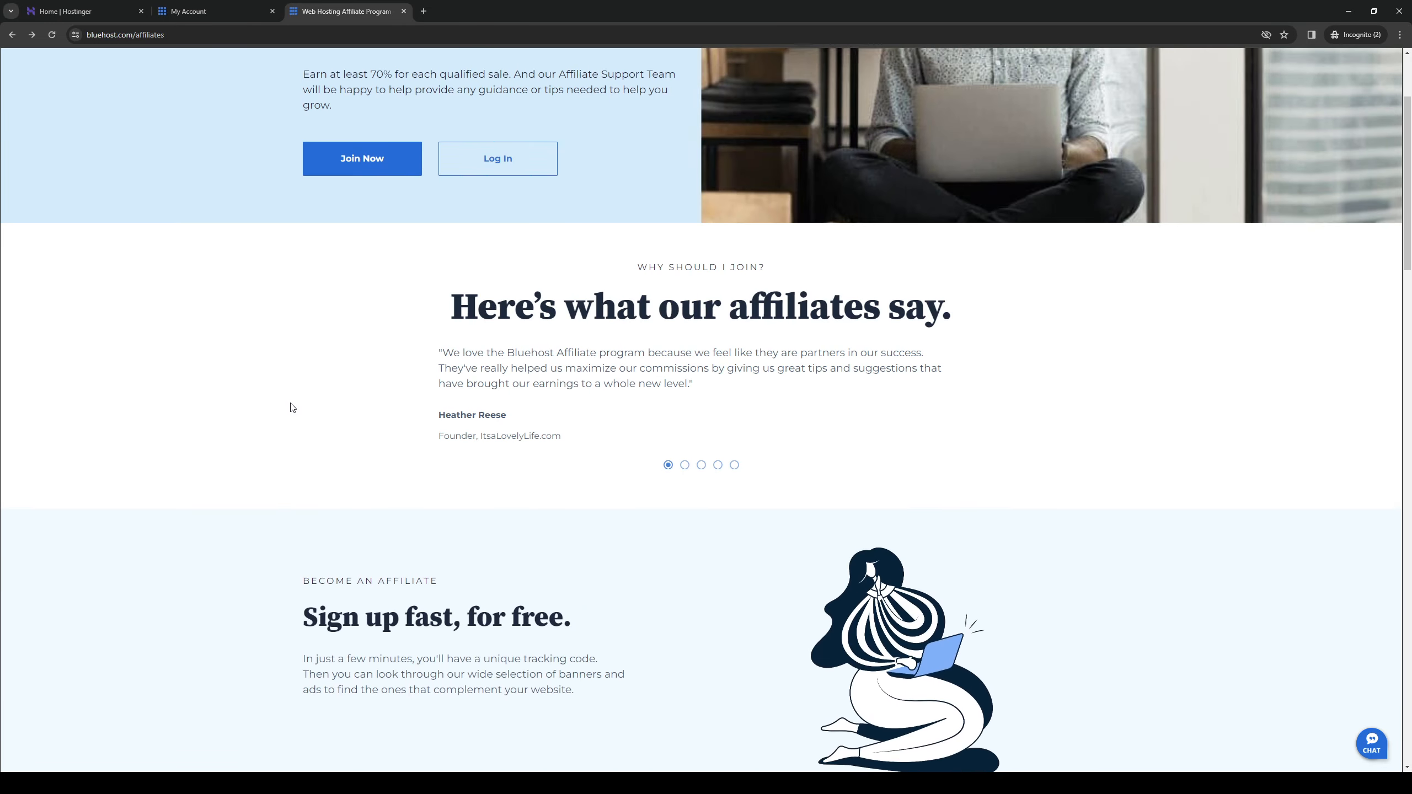
pyautogui.scroll(3)
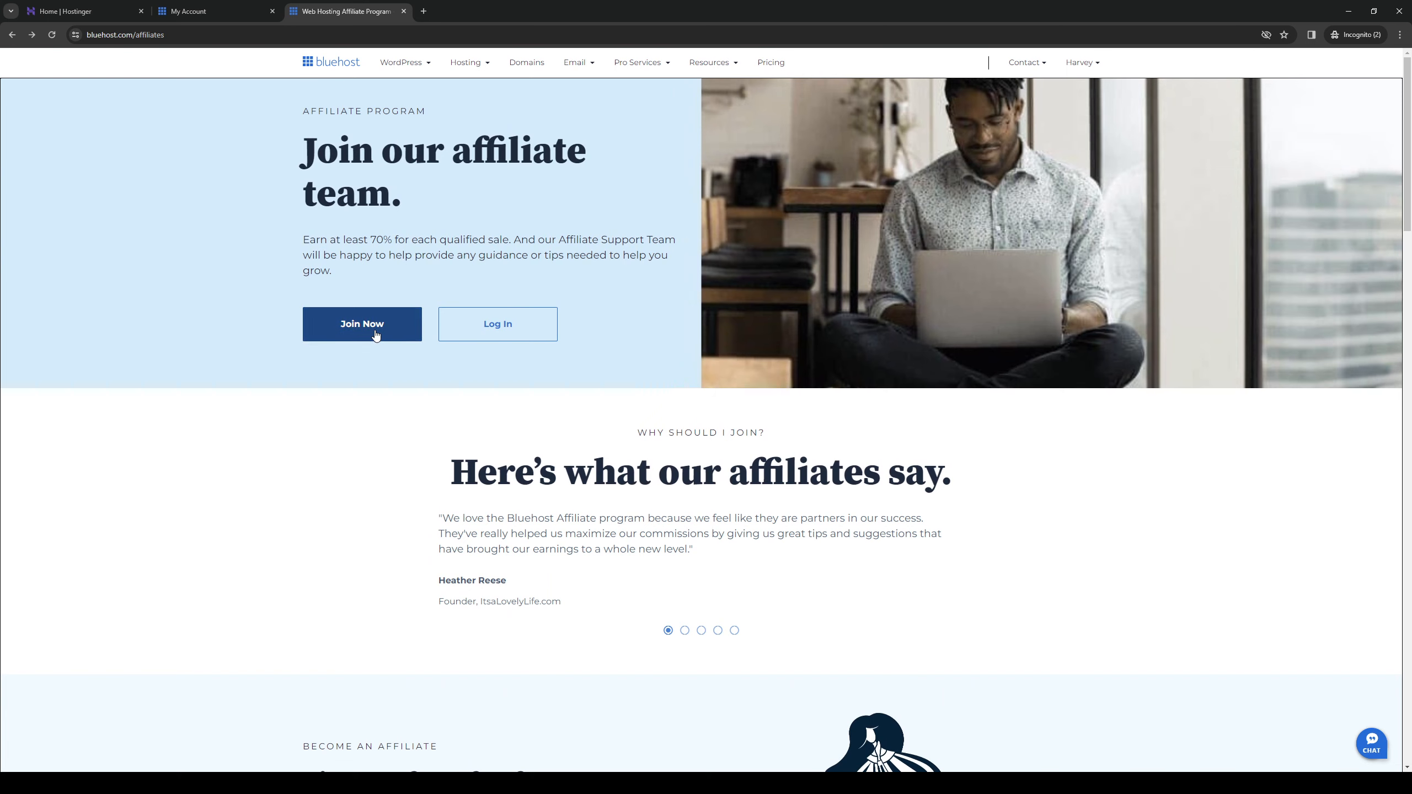
# - Join Now to open Bluehost's partner program sign-up form on impact.com
pyautogui.click(360, 324)
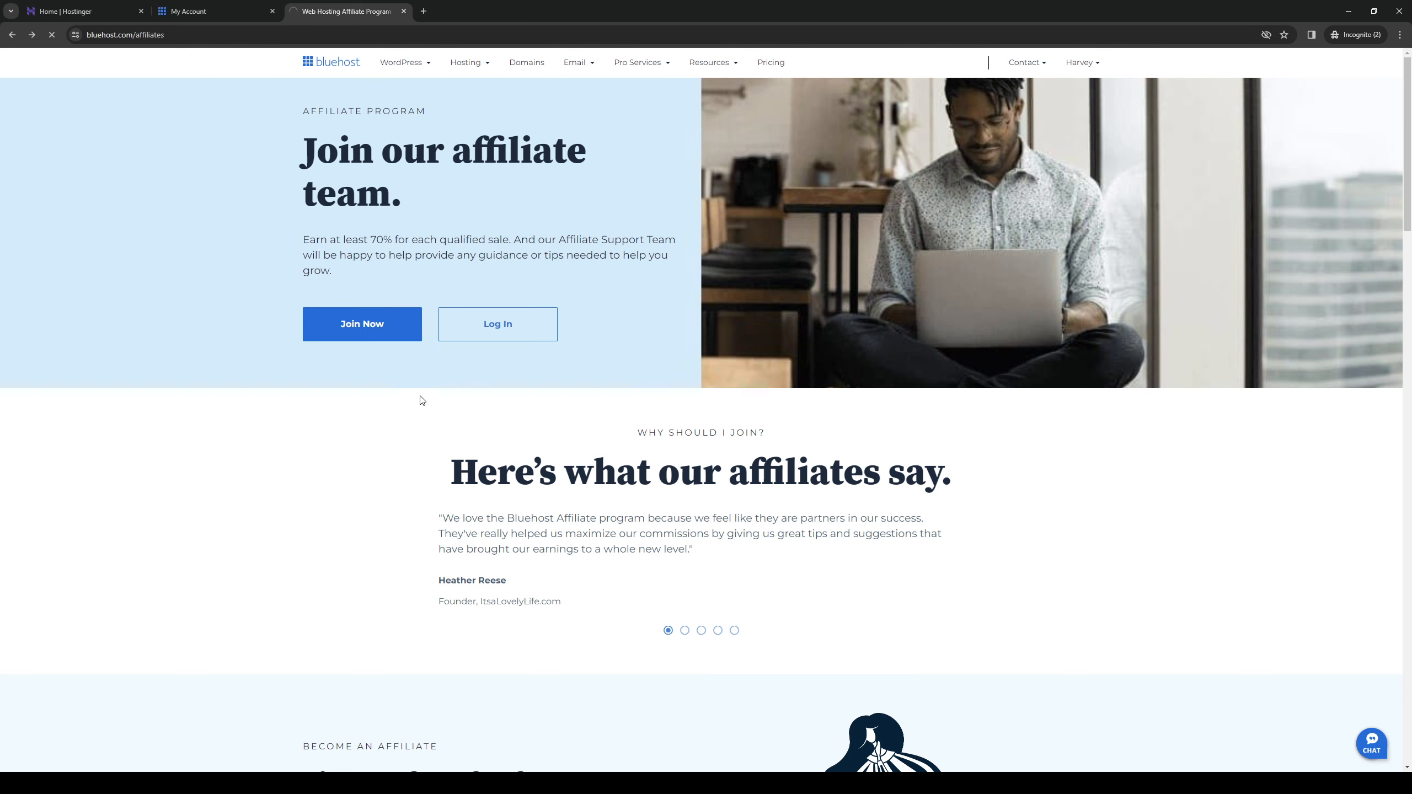
pyautogui.click(360, 323)
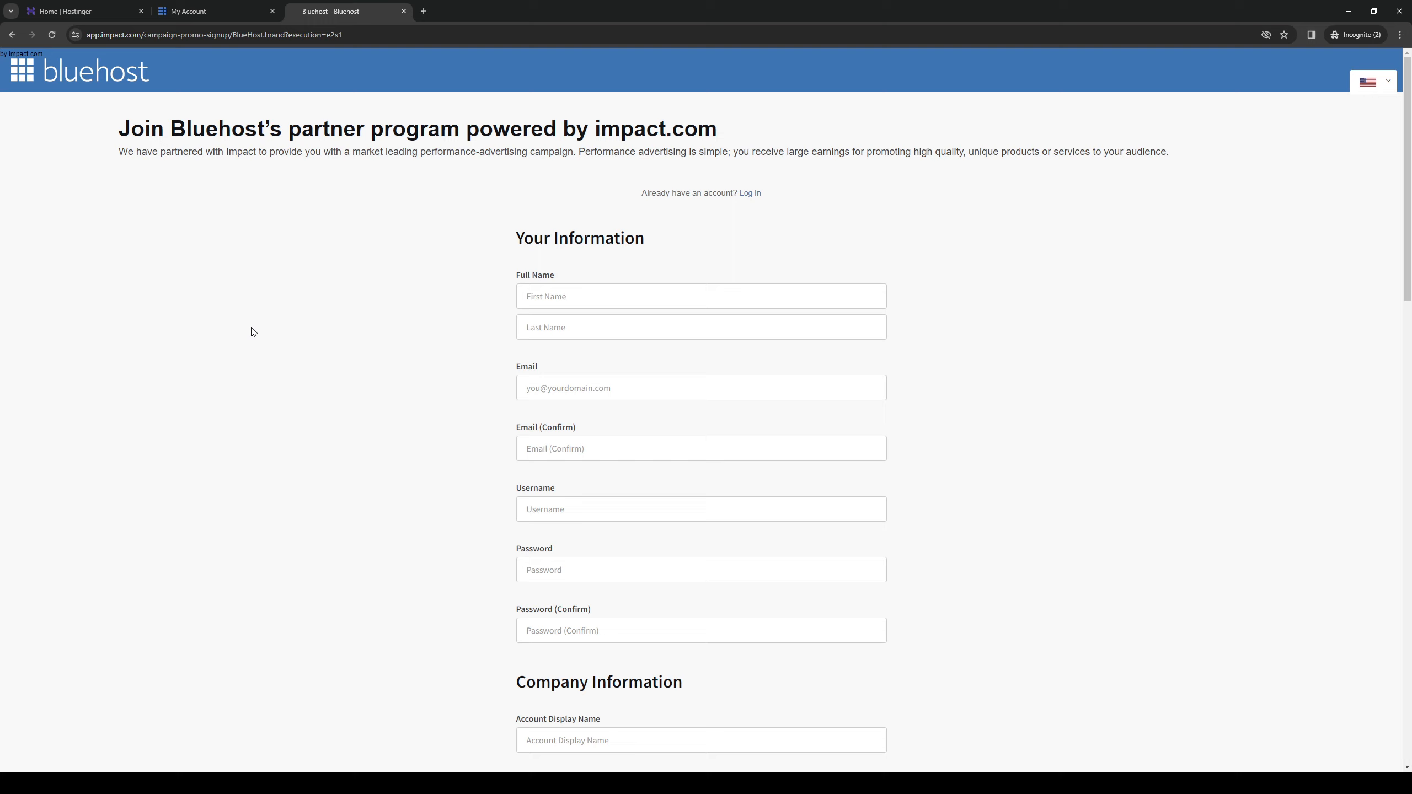
pyautogui.moveTo(837, 418)
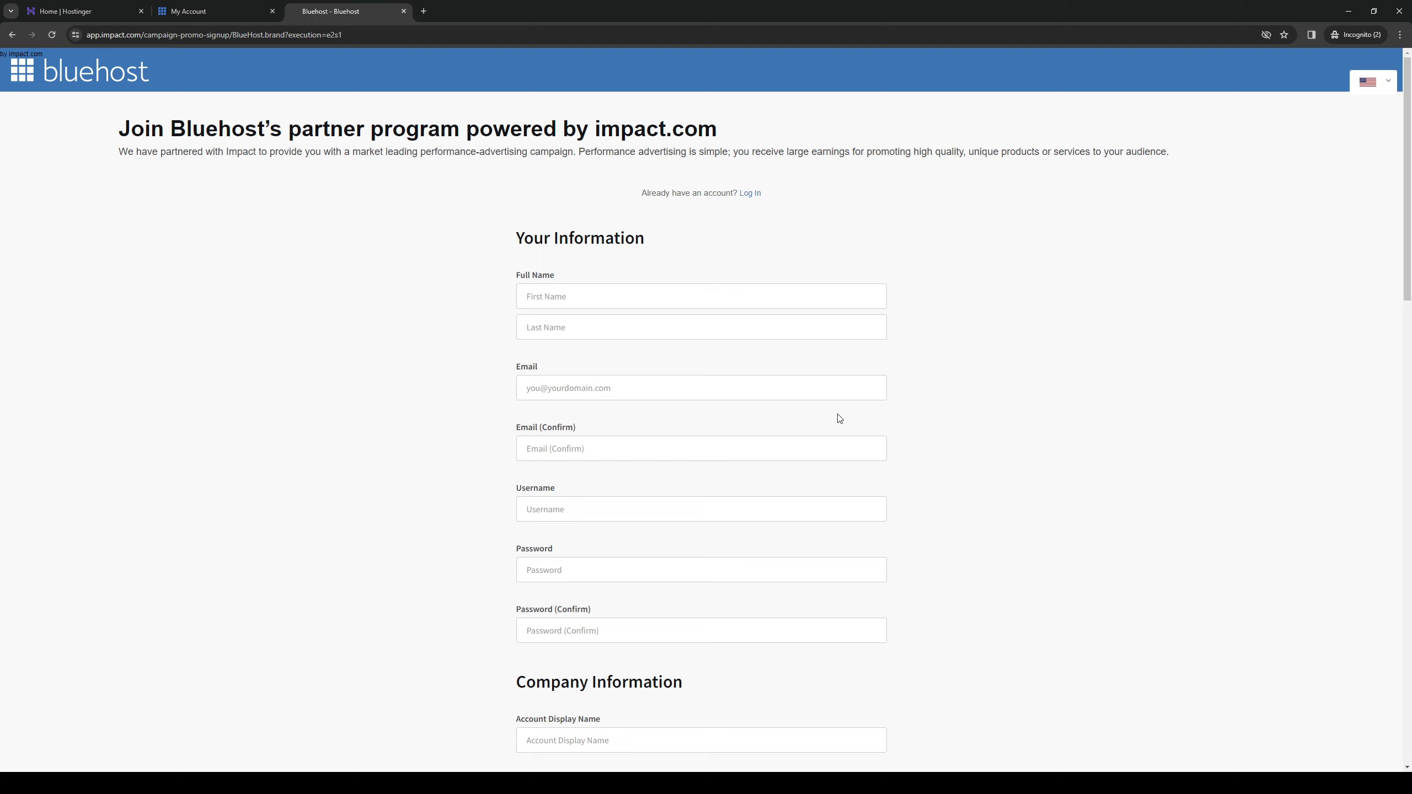
pyautogui.moveTo(780, 358)
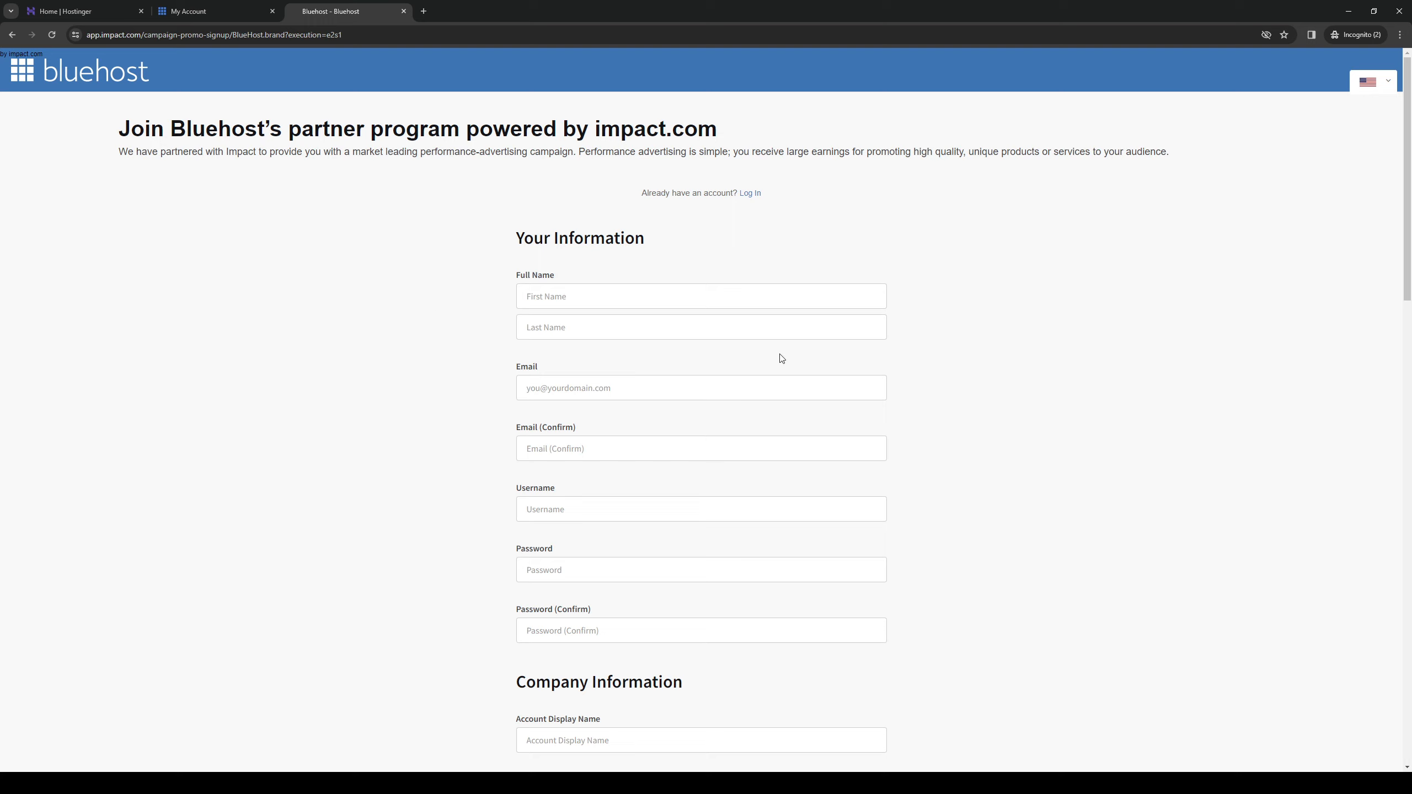
pyautogui.moveTo(530, 409)
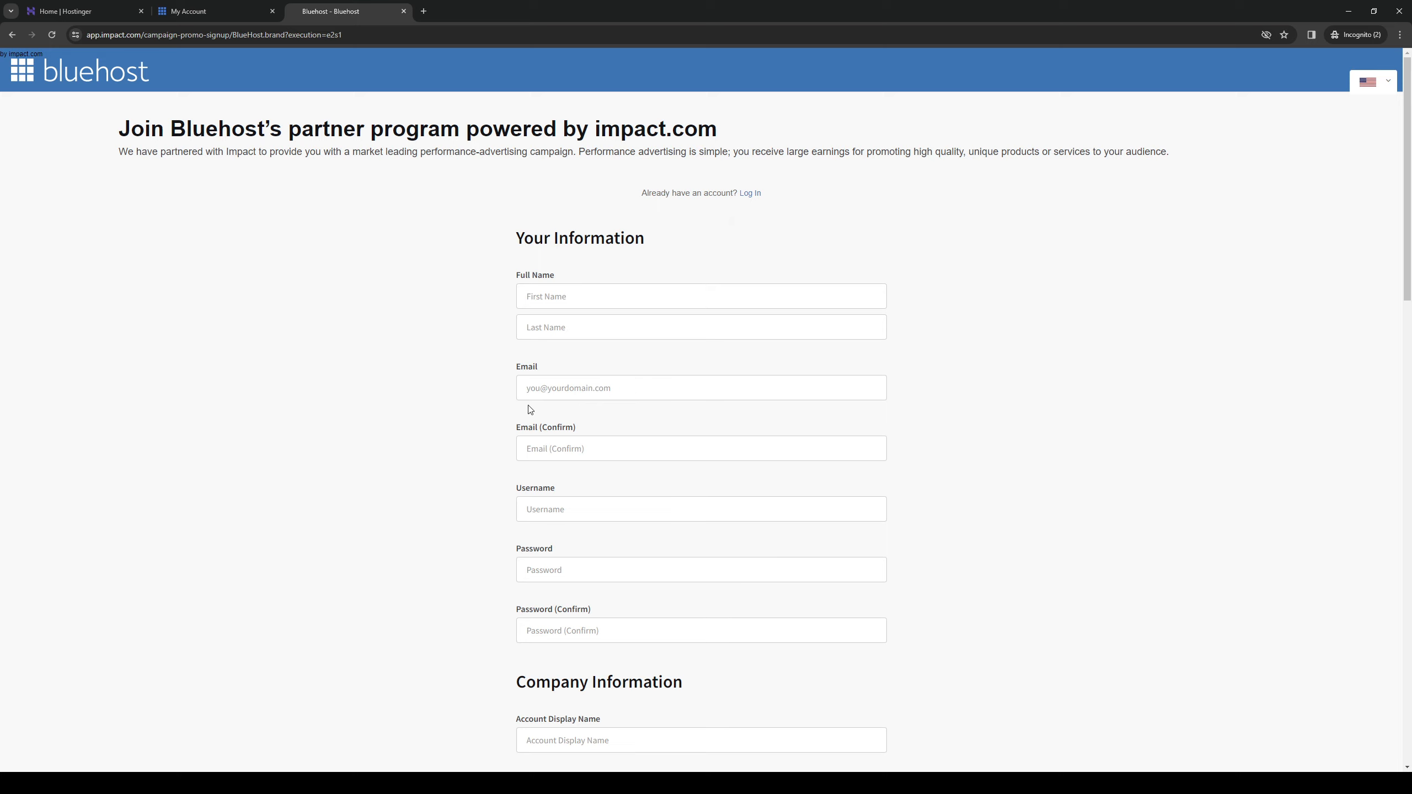
pyautogui.moveTo(405, 386)
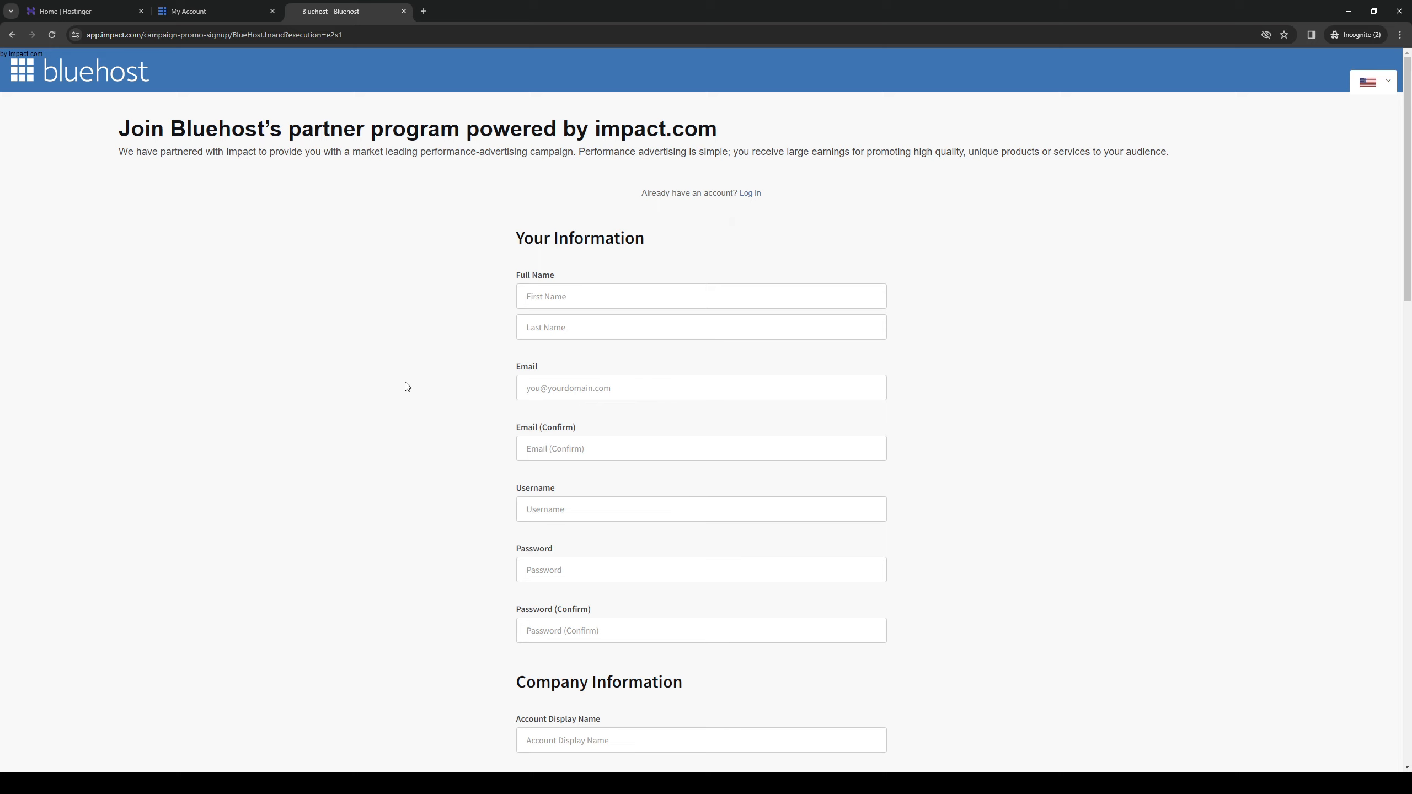
pyautogui.moveTo(581, 449)
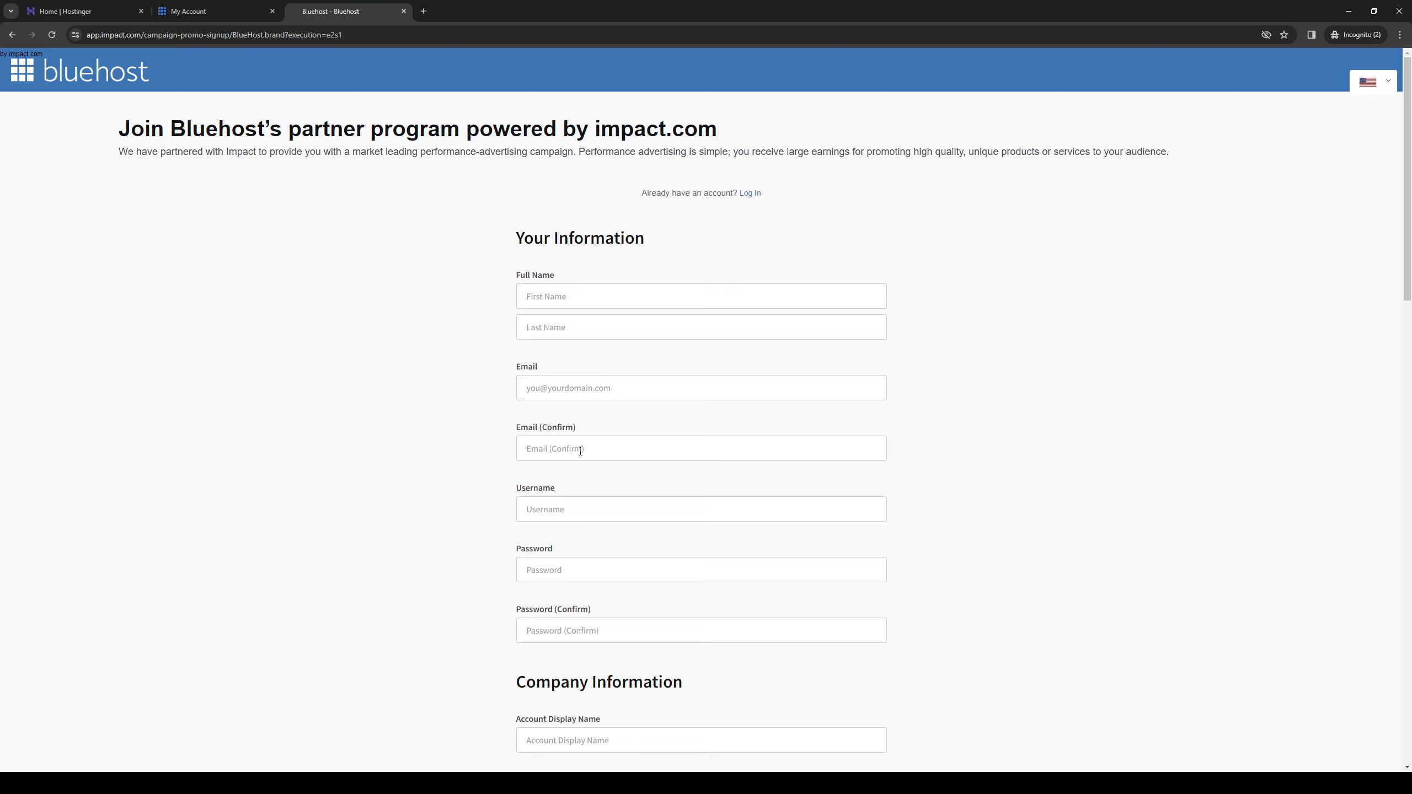
pyautogui.moveTo(628, 477)
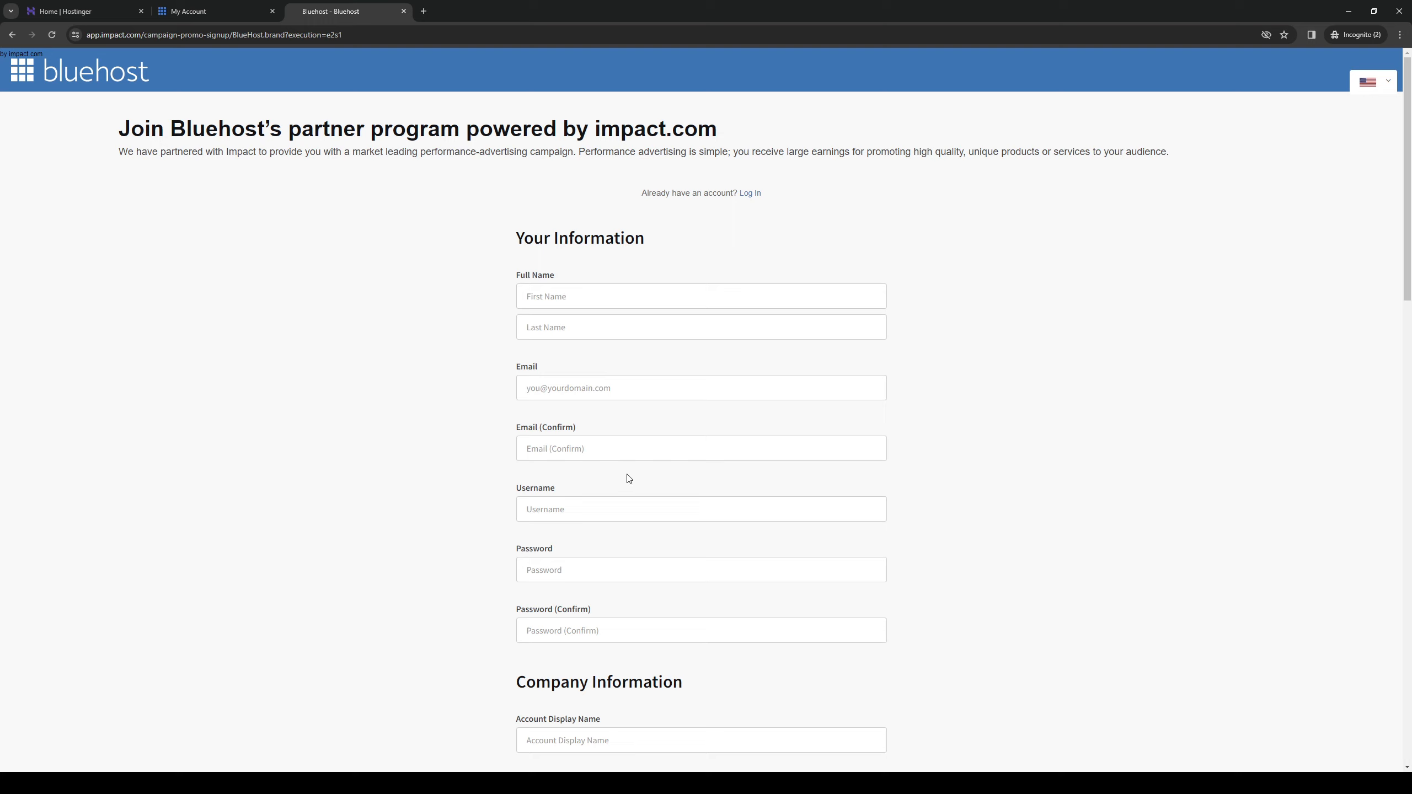
# - Scroll past Company Information to the phone, currency, timezone and promotional sections
pyautogui.scroll(-3)
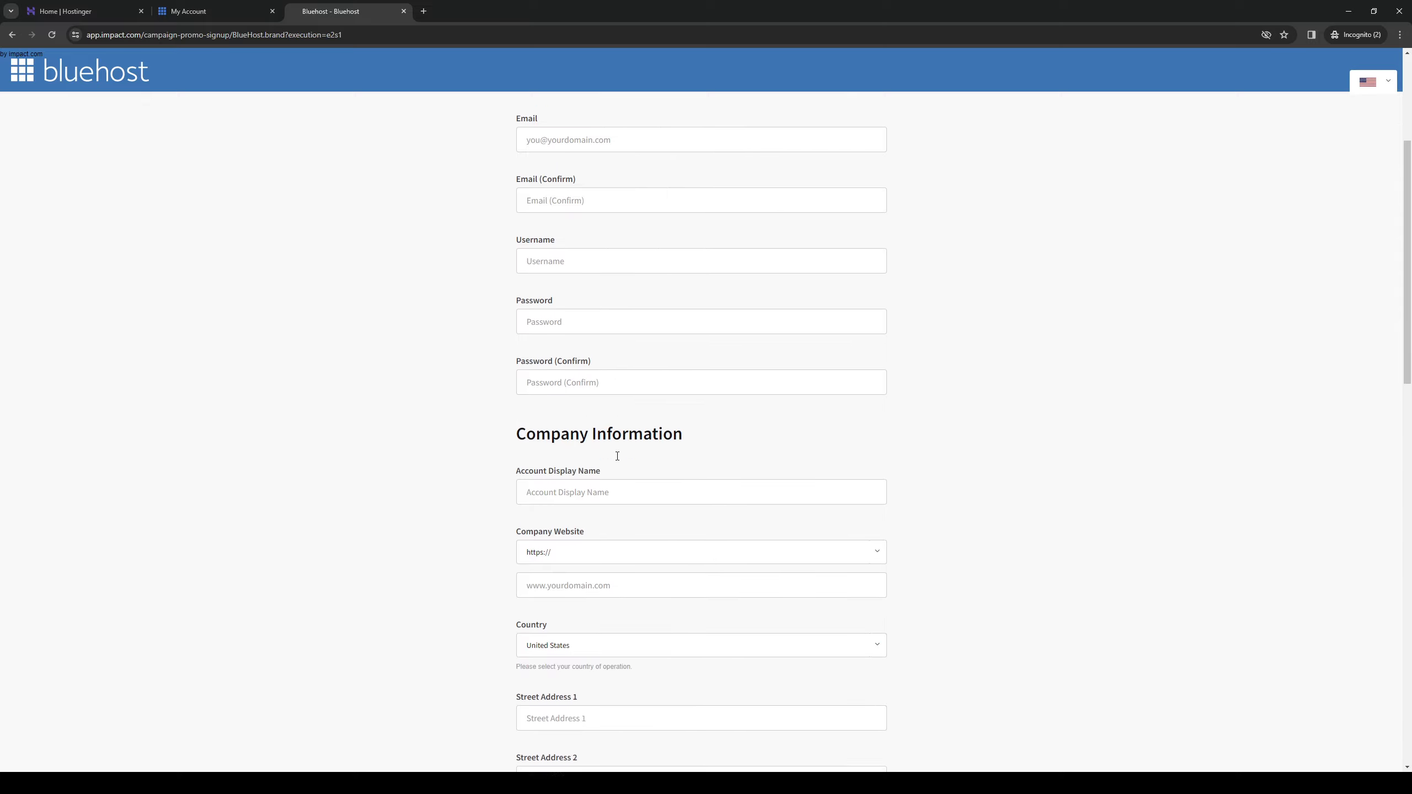
pyautogui.scroll(-3)
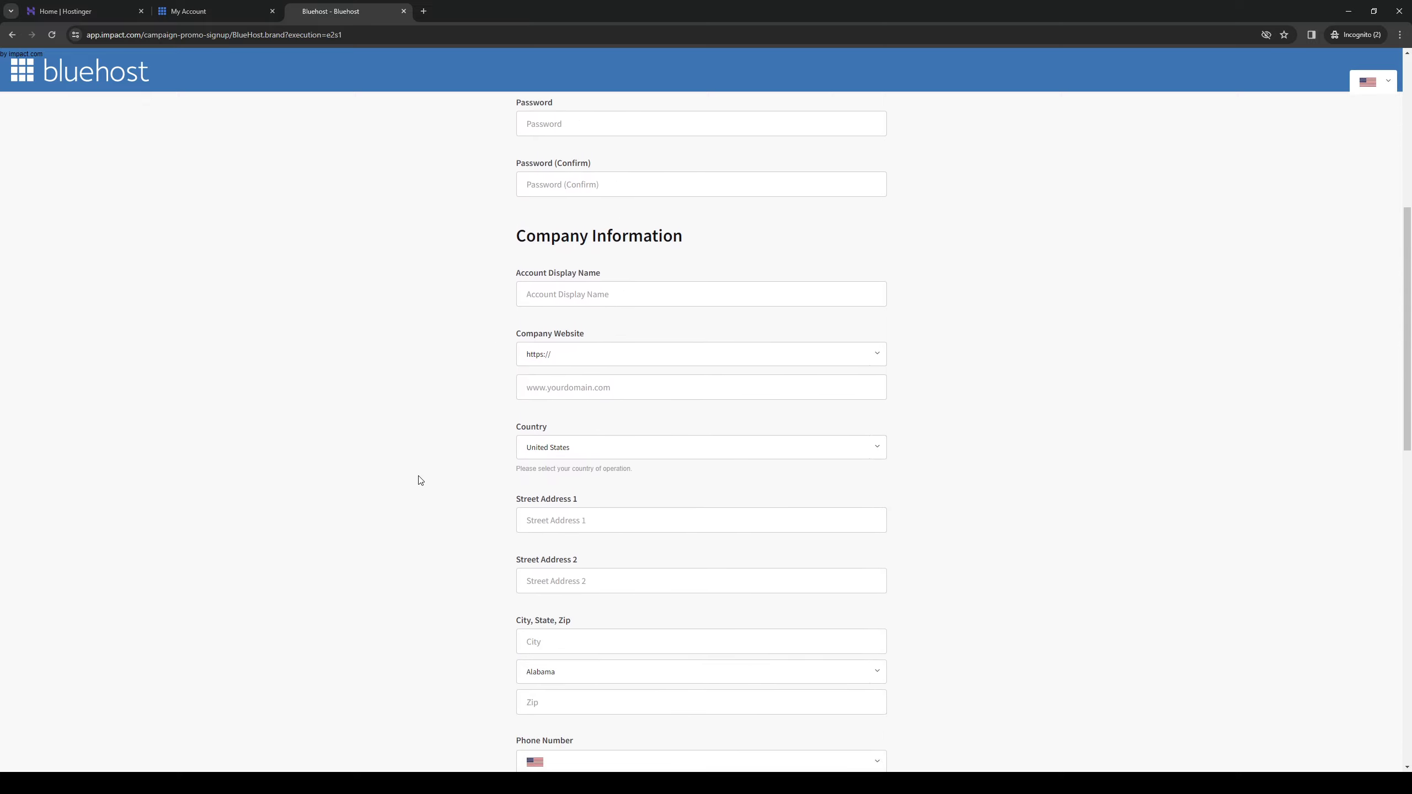
pyautogui.scroll(-3)
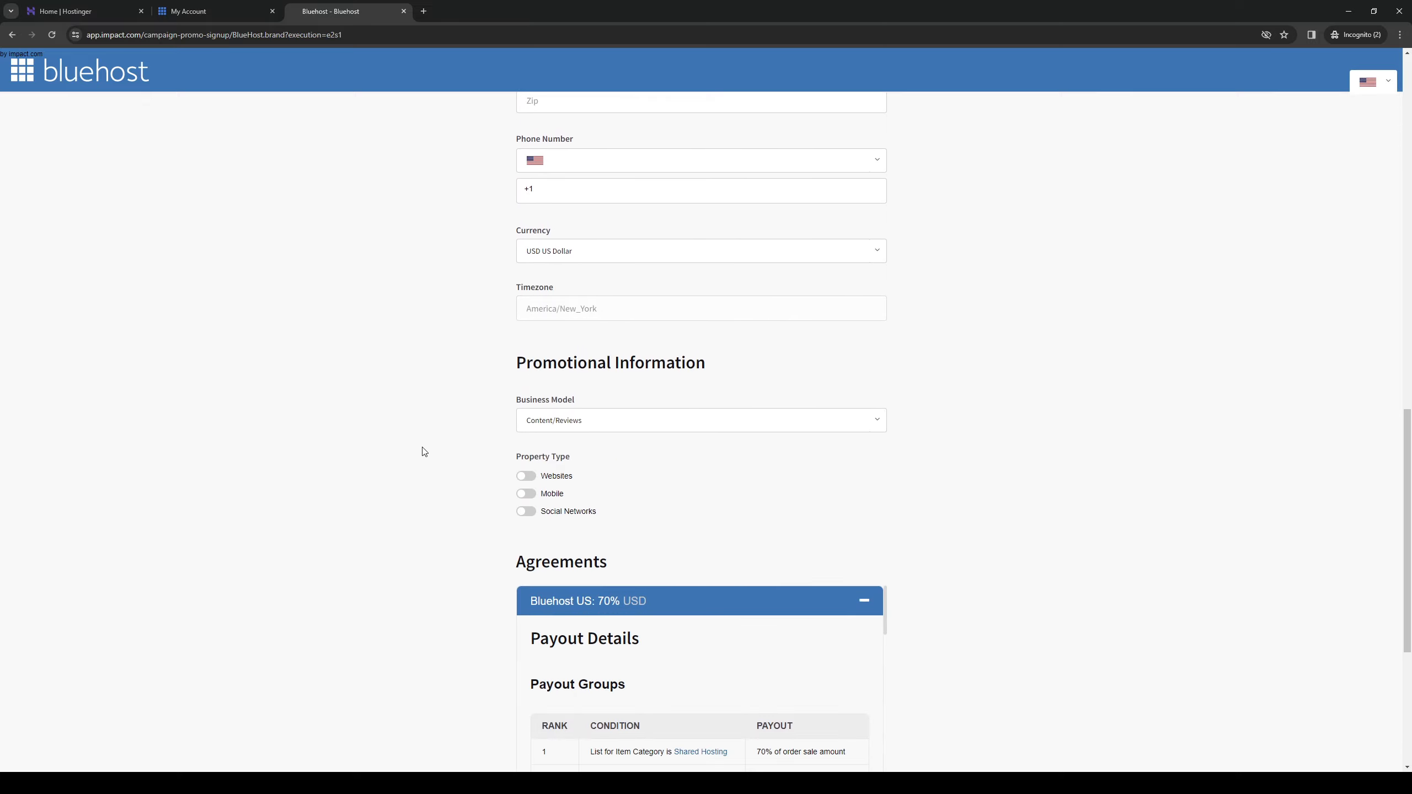
pyautogui.moveTo(588, 415)
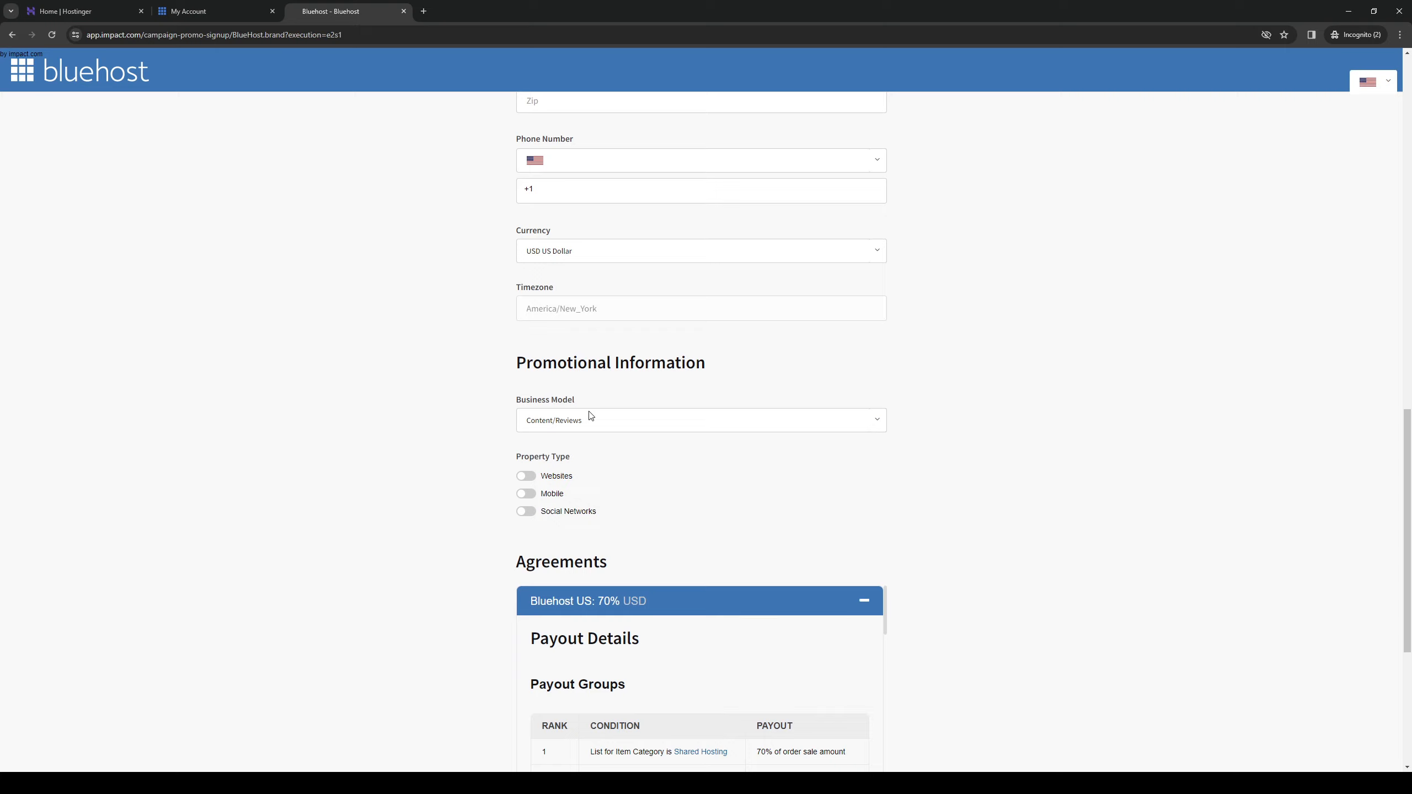
pyautogui.moveTo(875, 423)
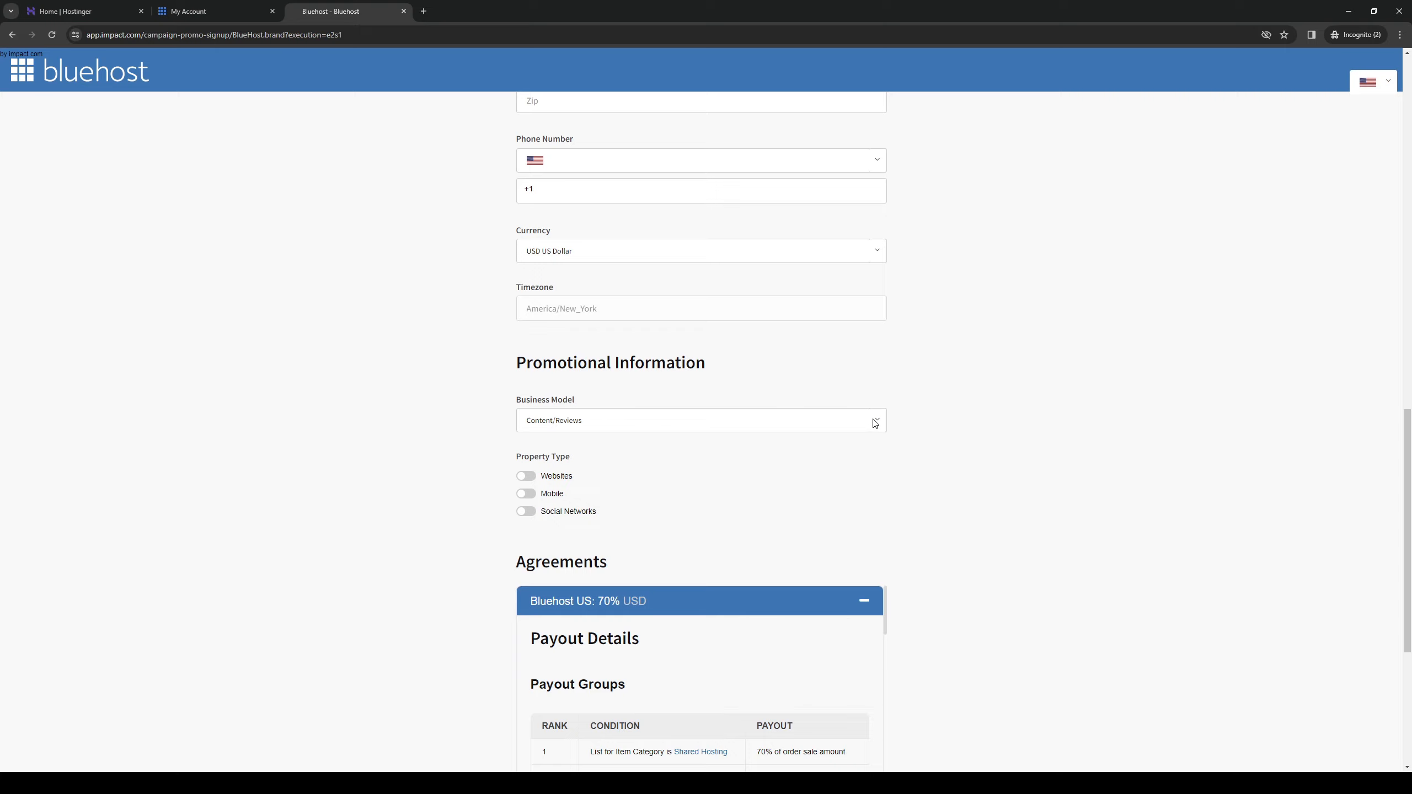
pyautogui.moveTo(570, 439)
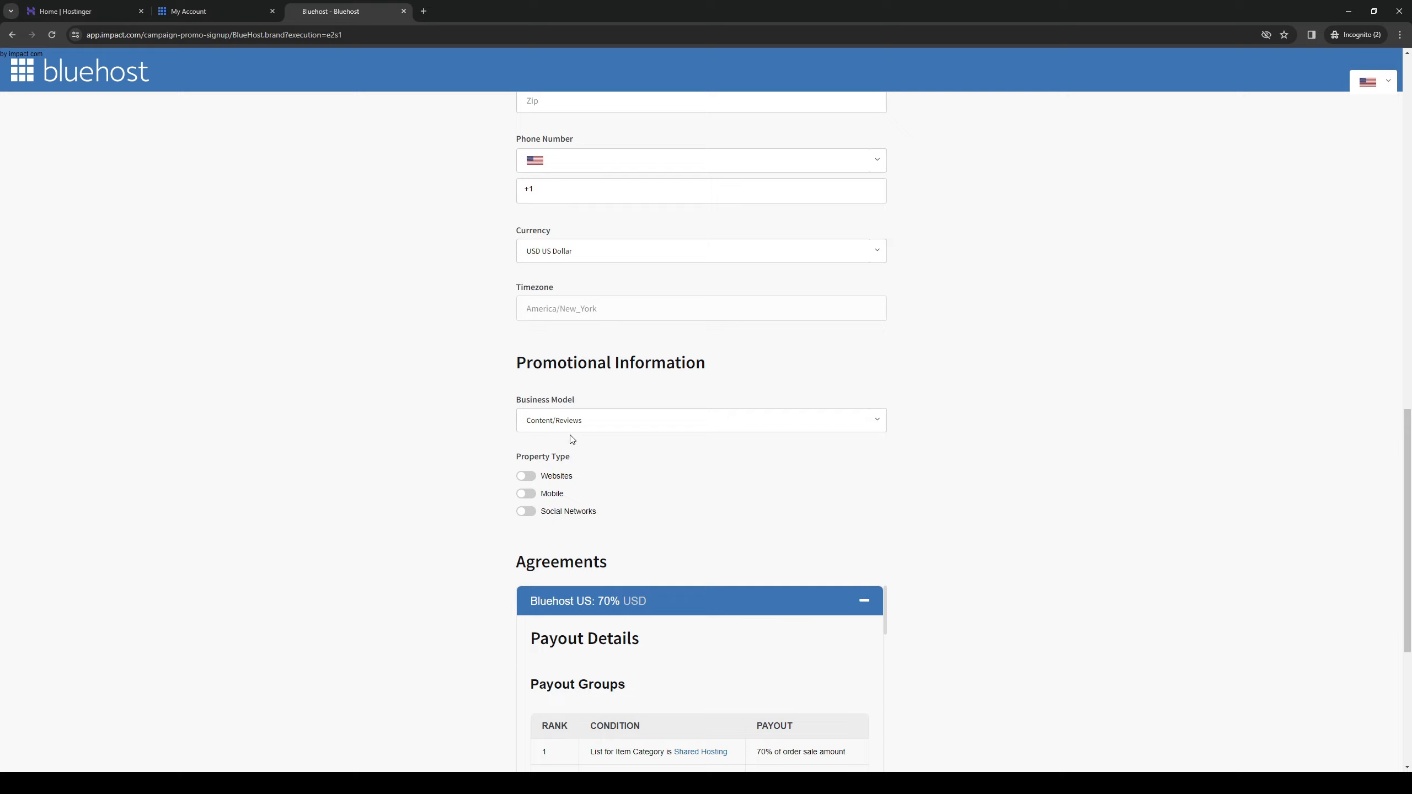
pyautogui.moveTo(572, 469)
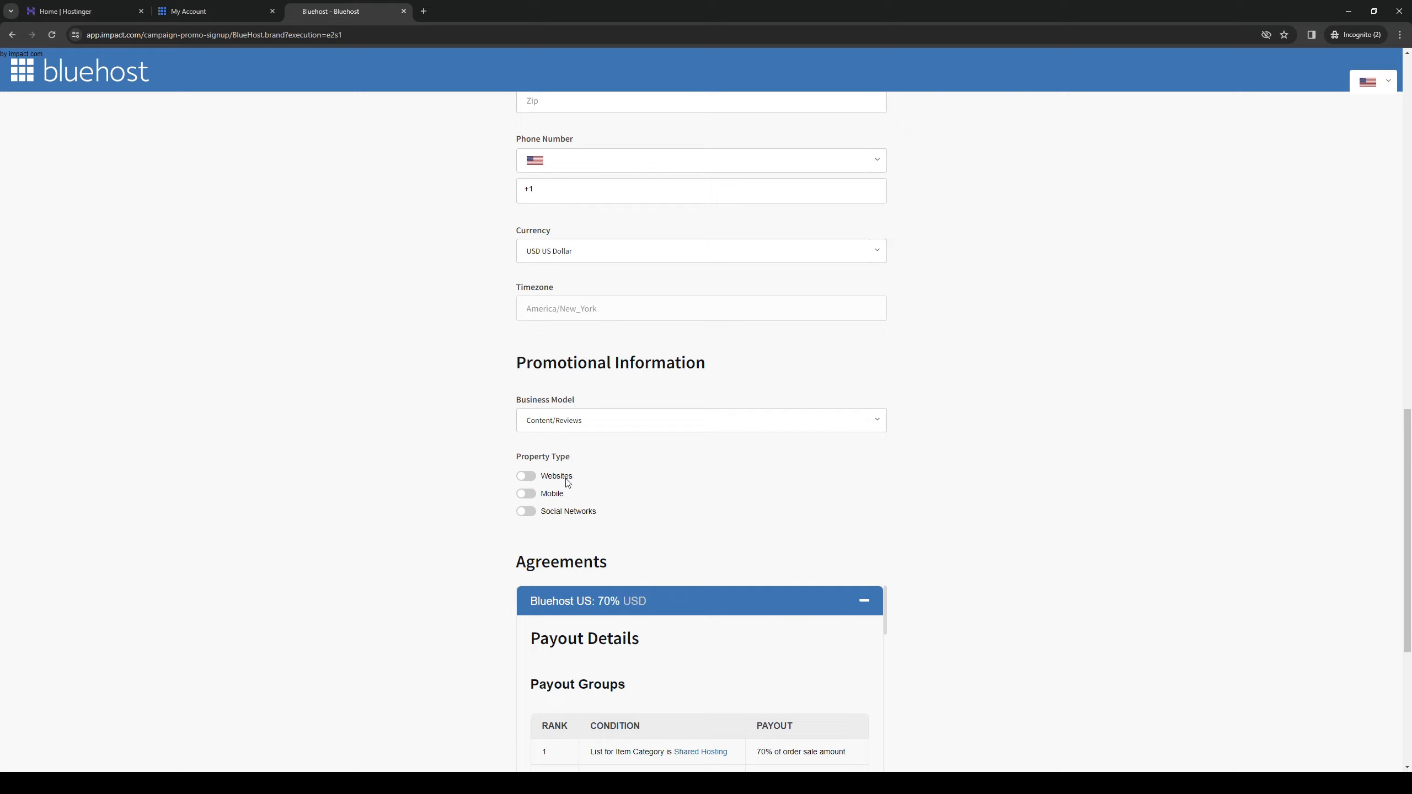
pyautogui.moveTo(581, 503)
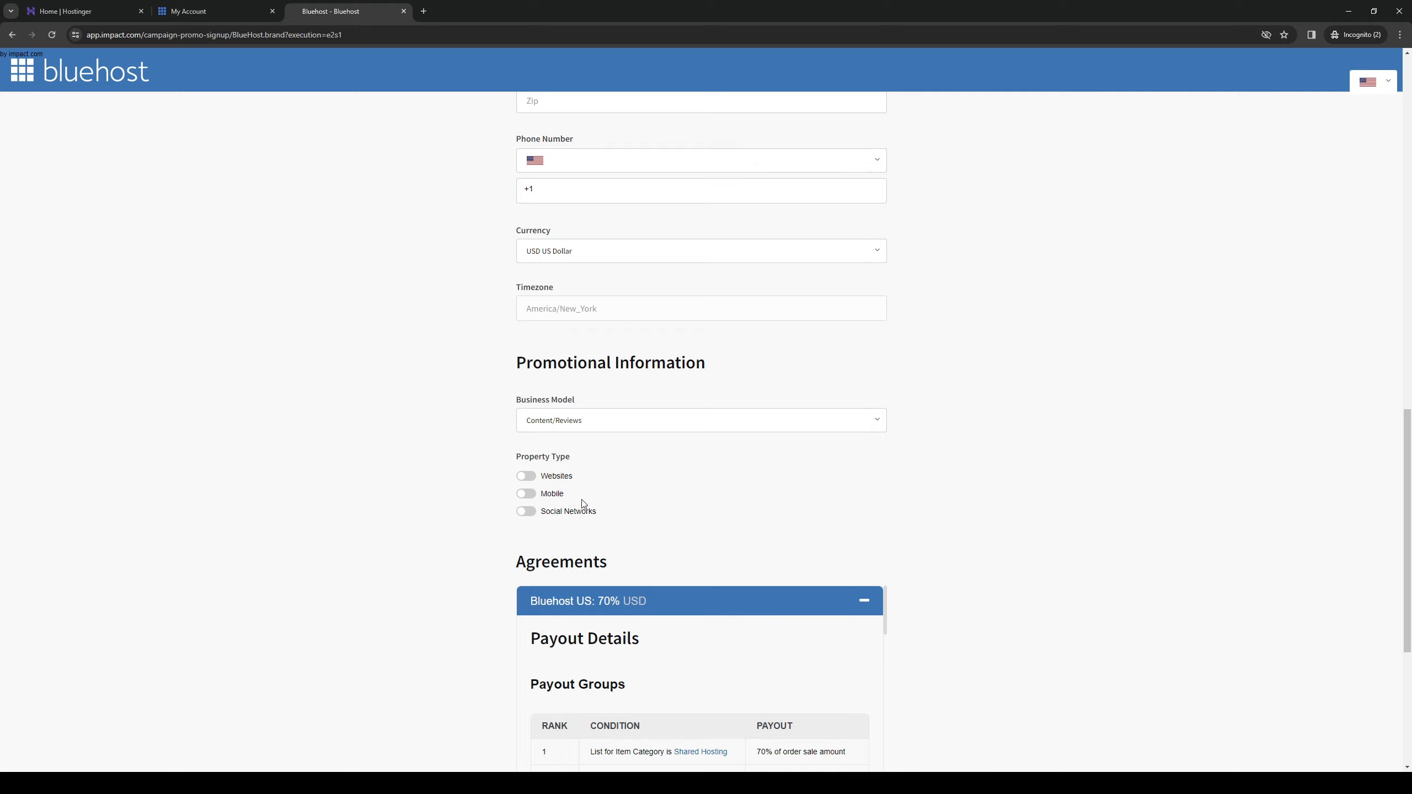
pyautogui.moveTo(443, 435)
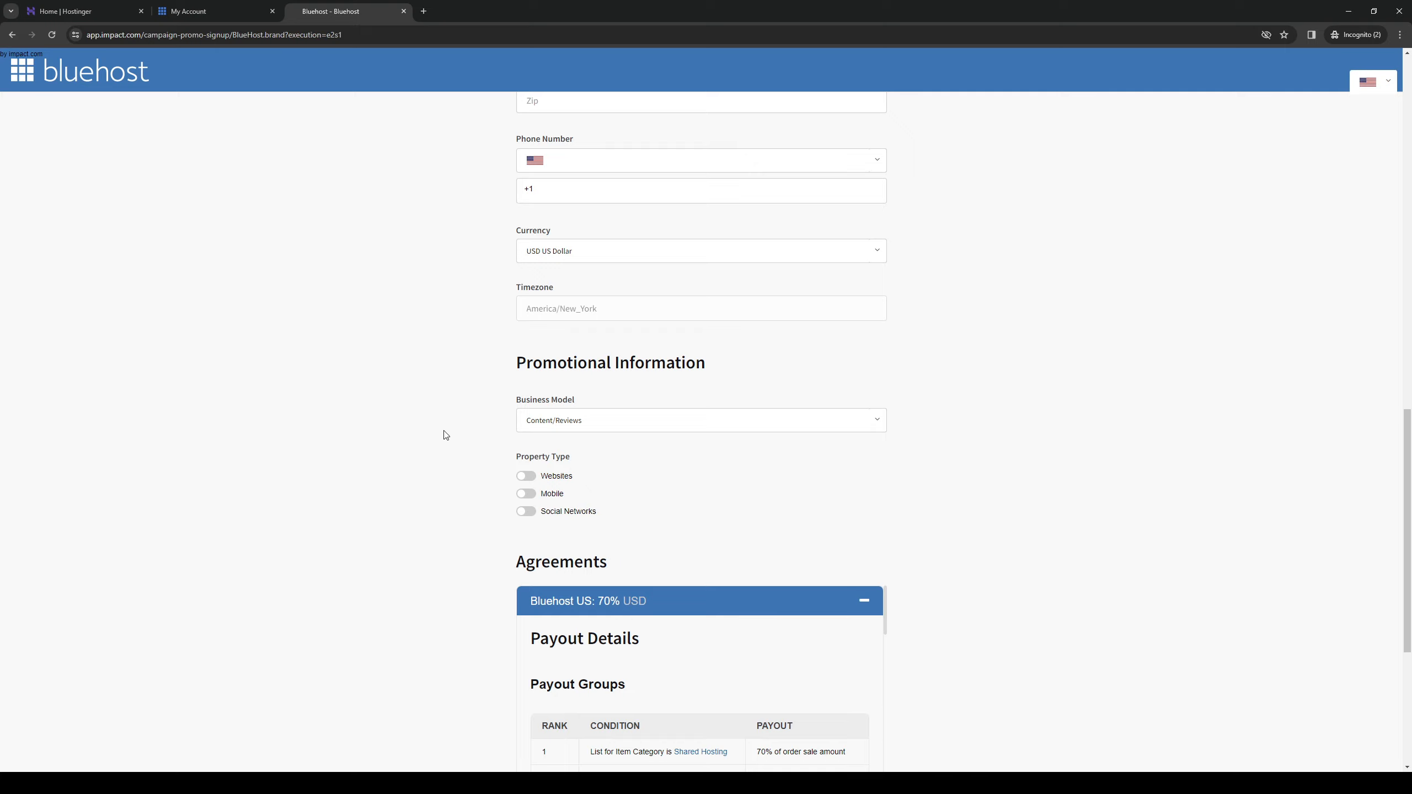
pyautogui.moveTo(563, 460)
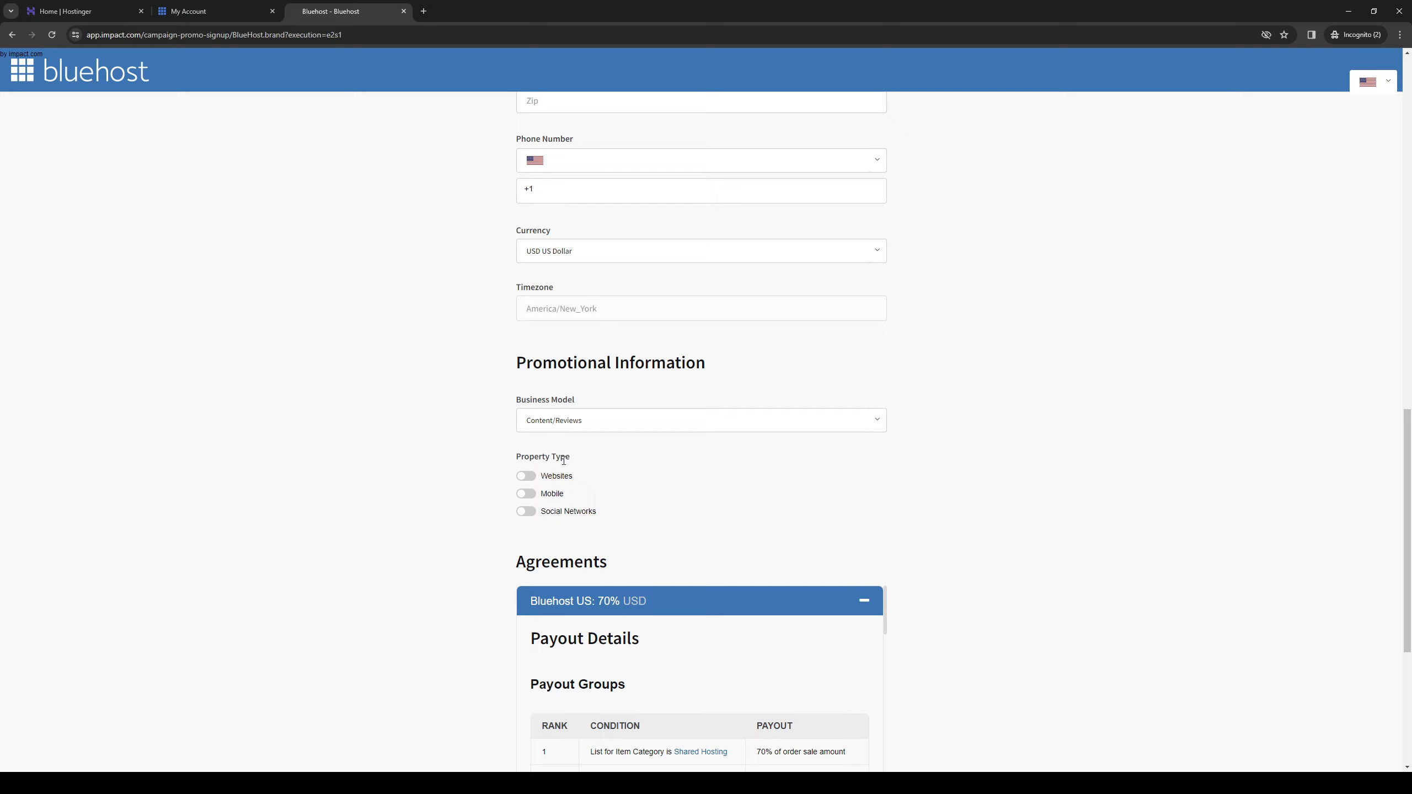
pyautogui.moveTo(576, 514)
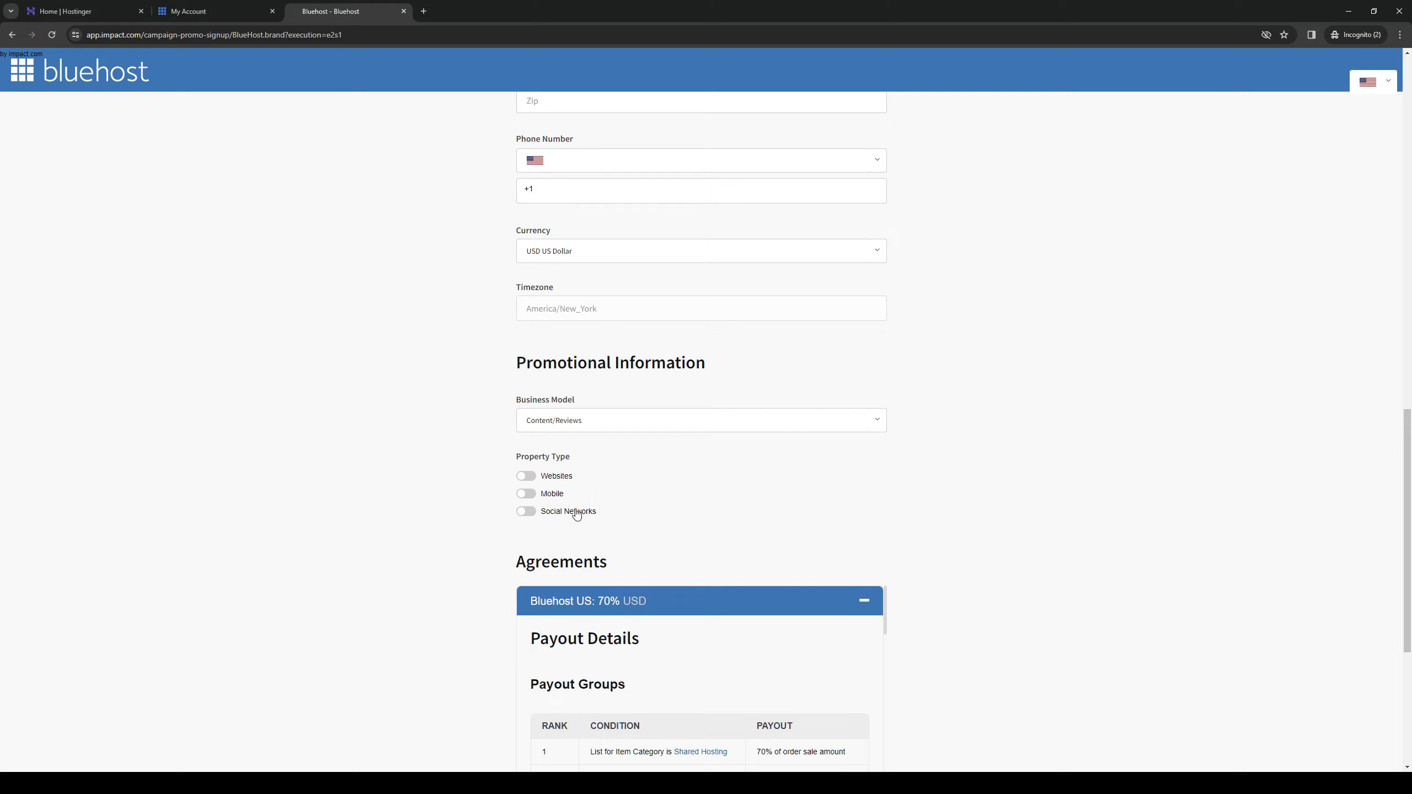
# - Scroll down to the Agreements payout groups table and the Sign Up button
pyautogui.scroll(-3)
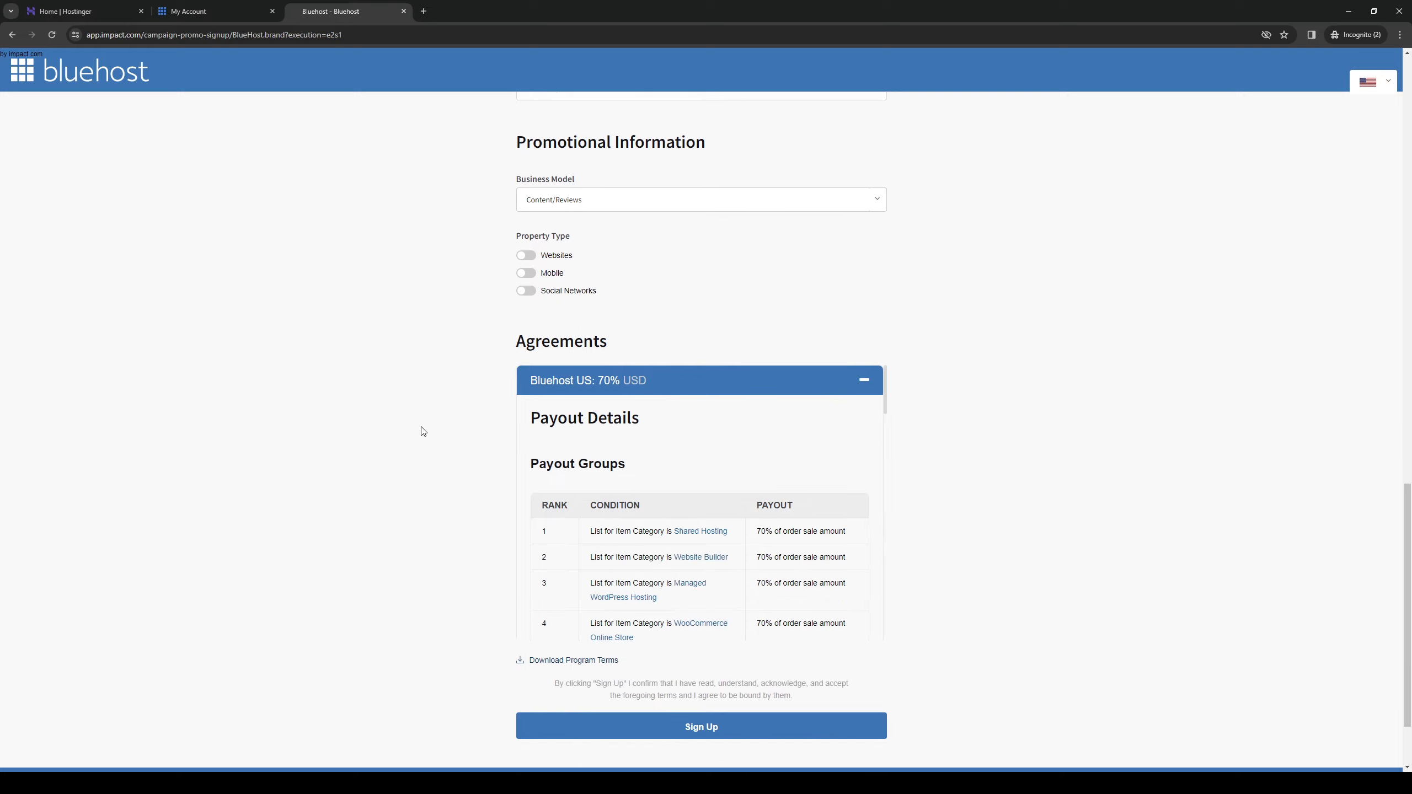
pyautogui.moveTo(394, 419)
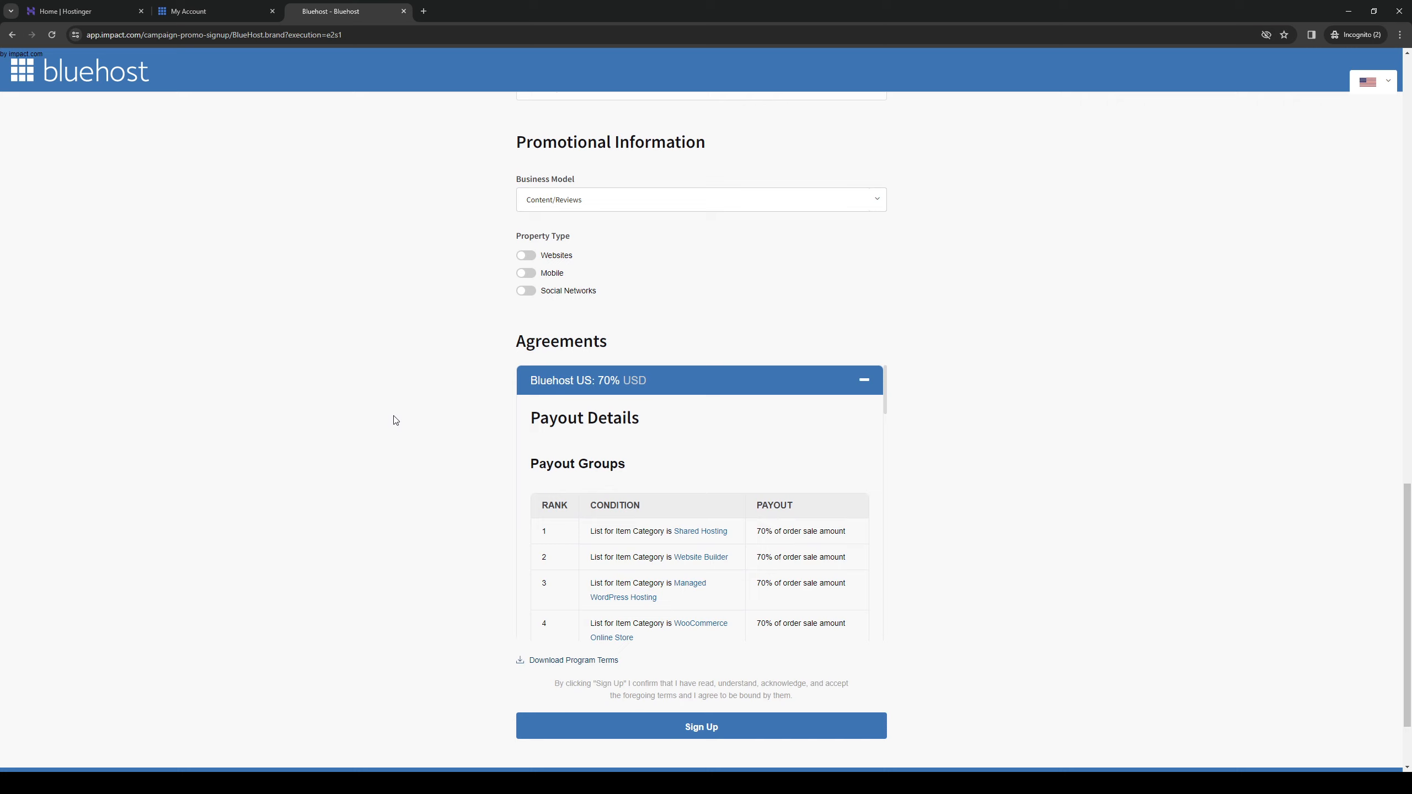
pyautogui.moveTo(738, 440)
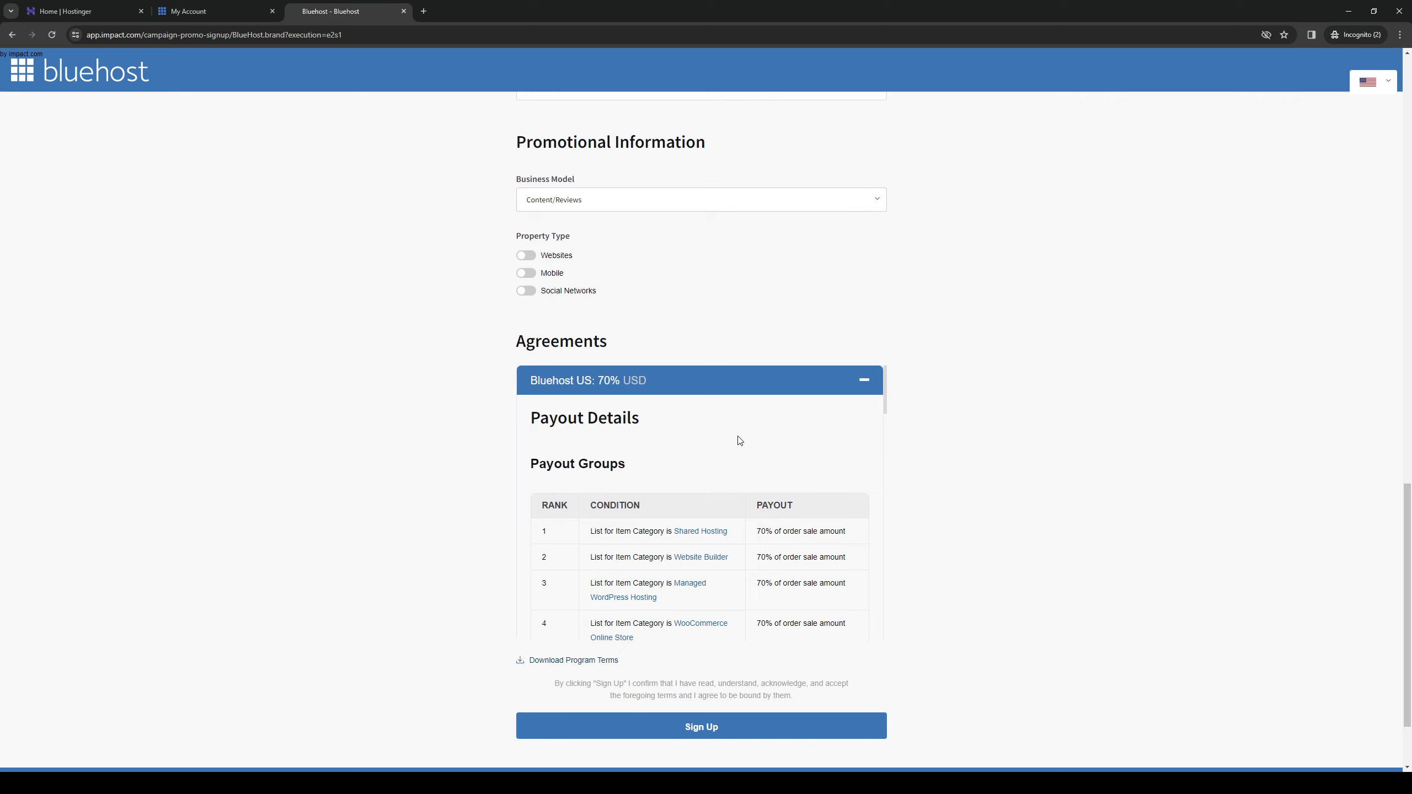
# - Scroll the Agreements panel to the Limits and Schedule terms above Sign Up
pyautogui.scroll(-3)
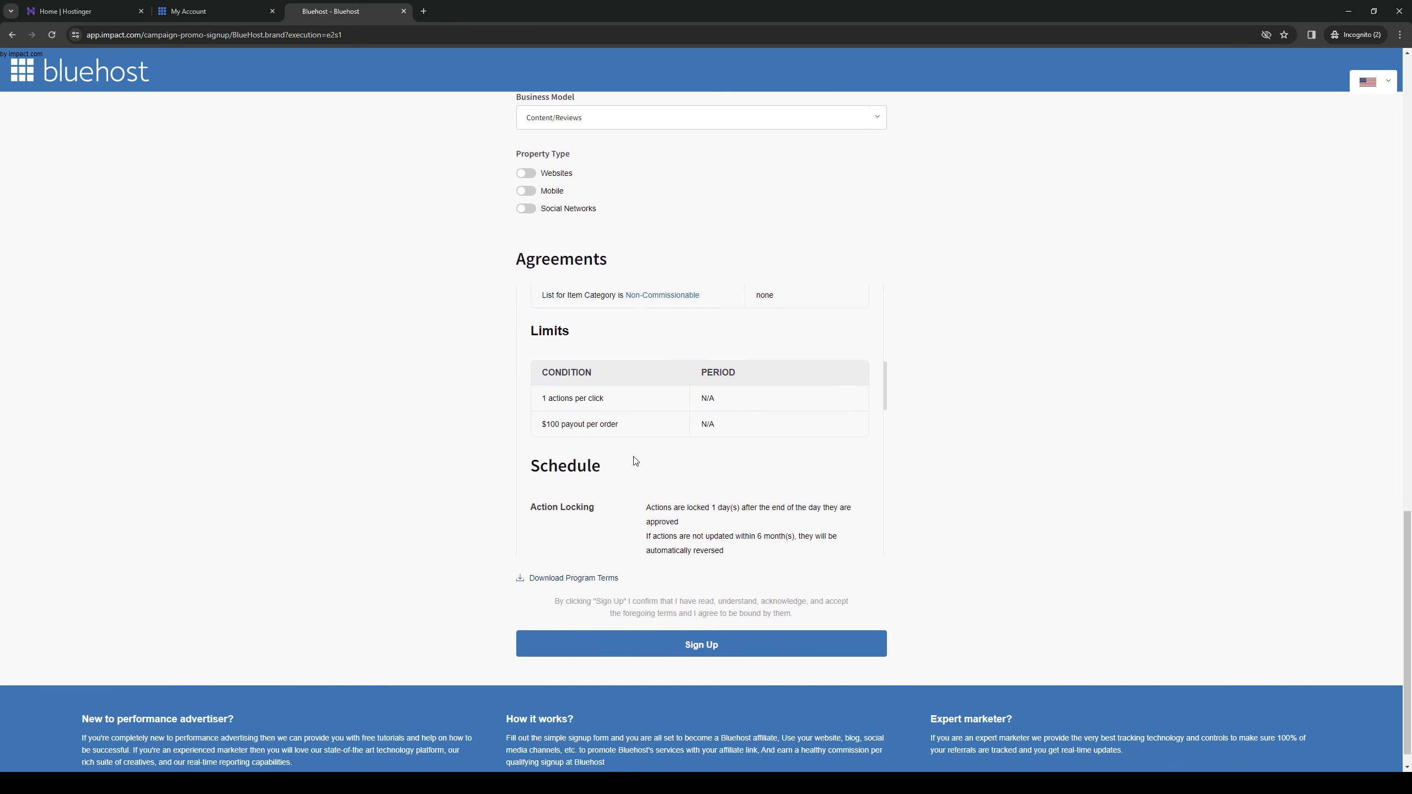
pyautogui.scroll(-3)
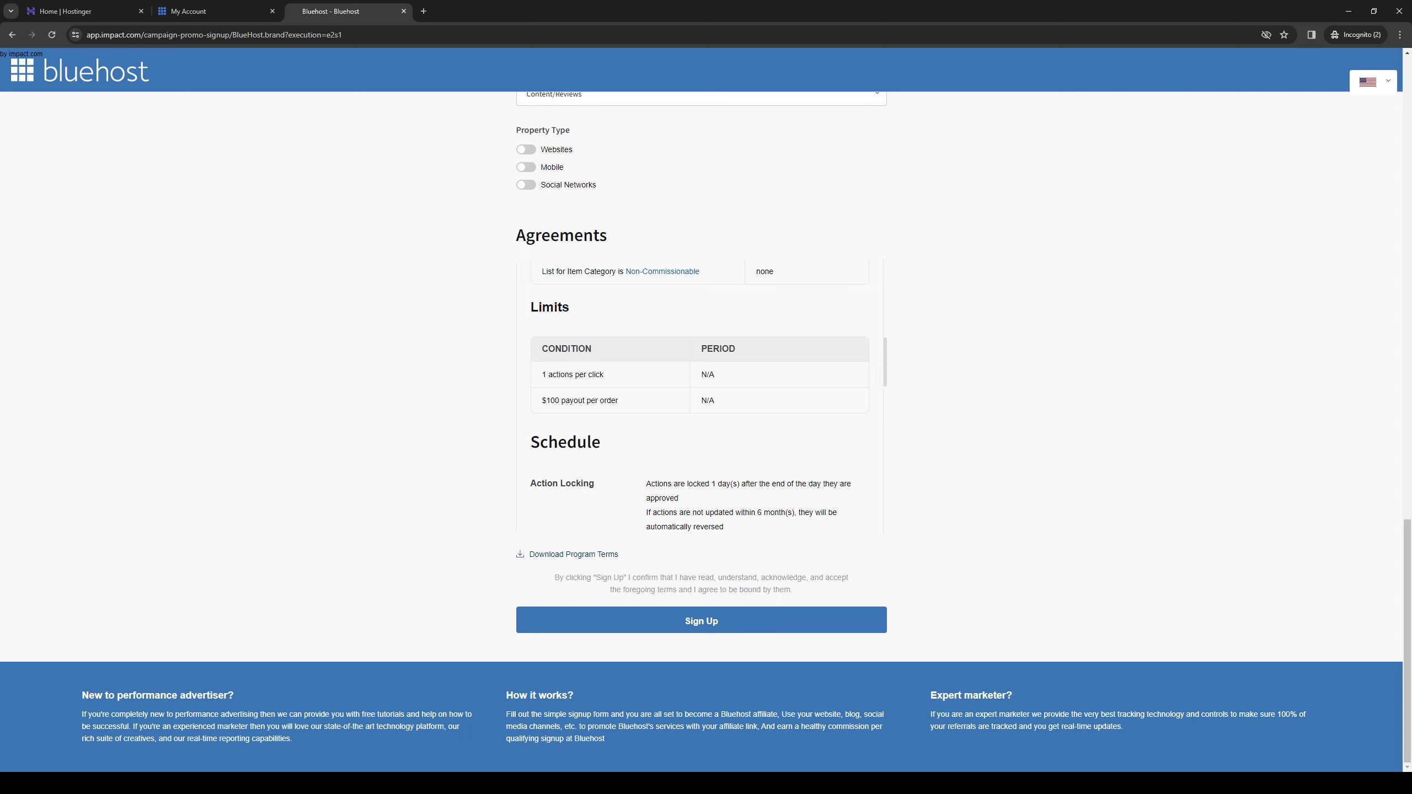
pyautogui.moveTo(471, 645)
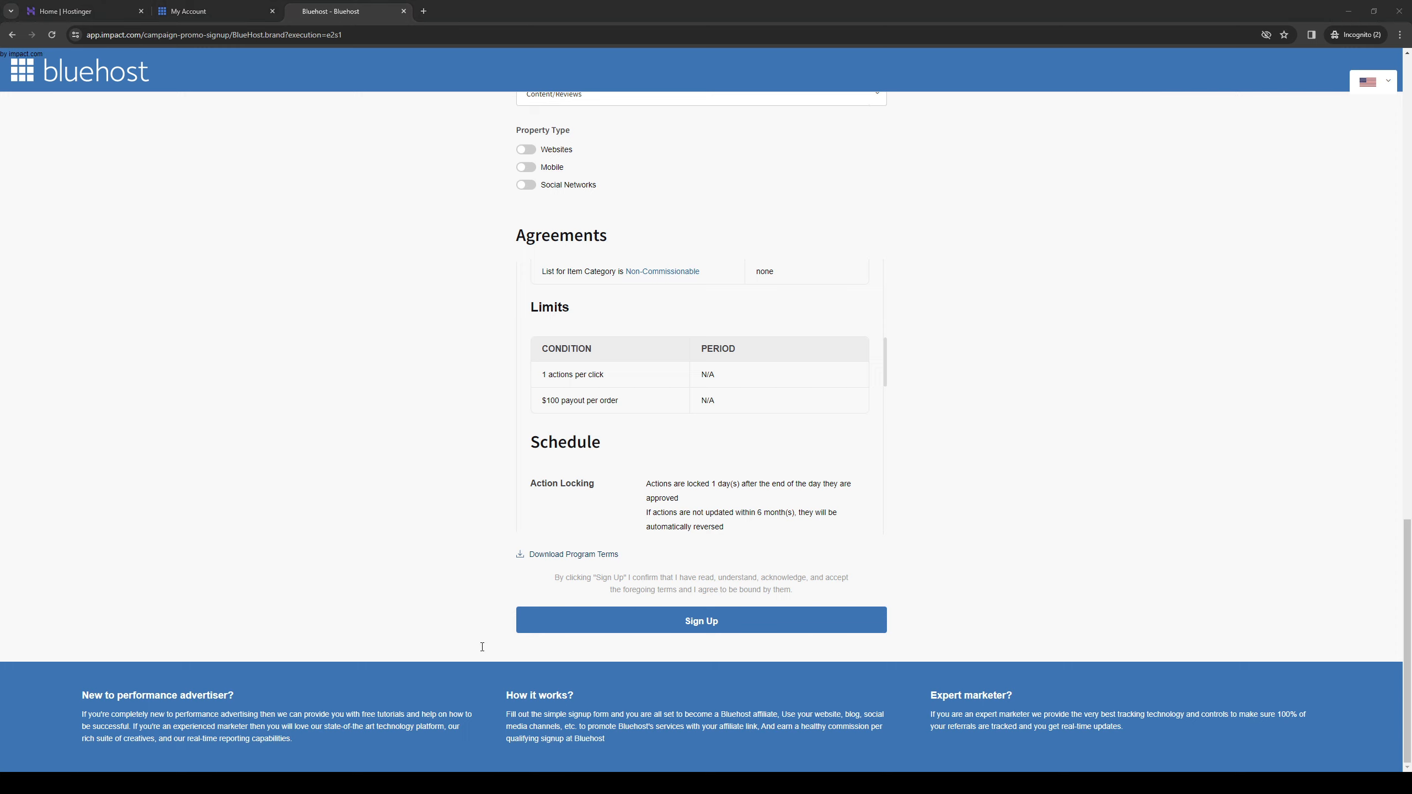
pyautogui.moveTo(626, 639)
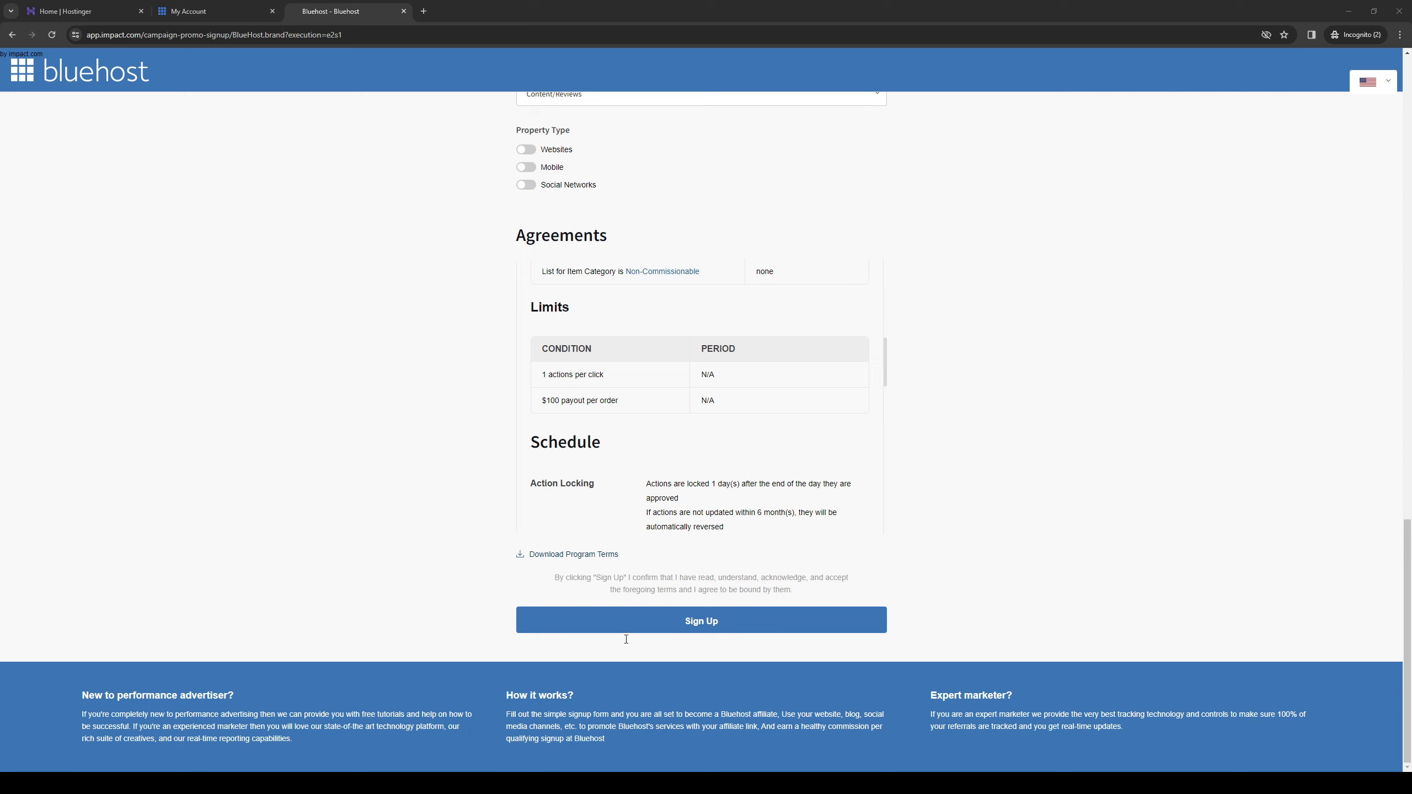
pyautogui.moveTo(865, 641)
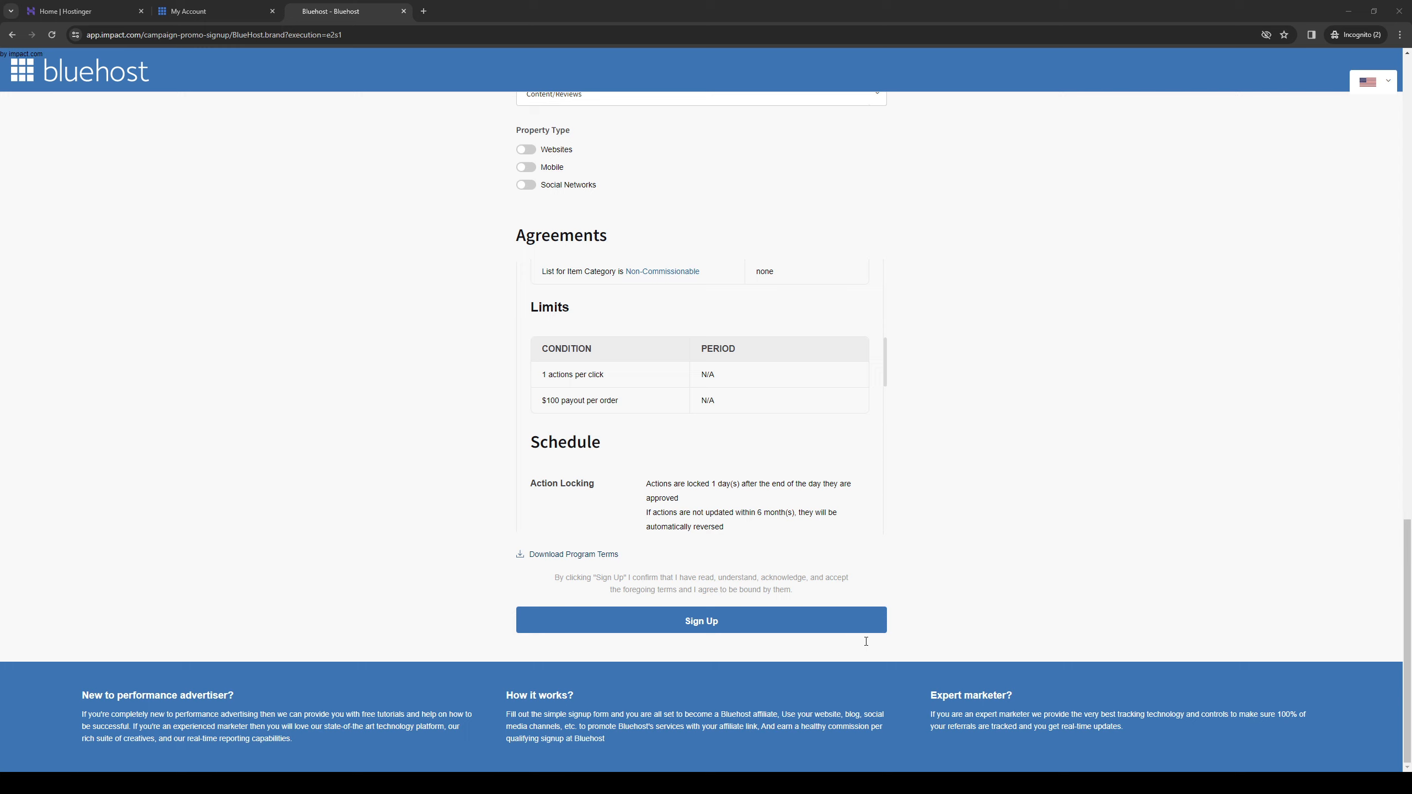
pyautogui.moveTo(993, 635)
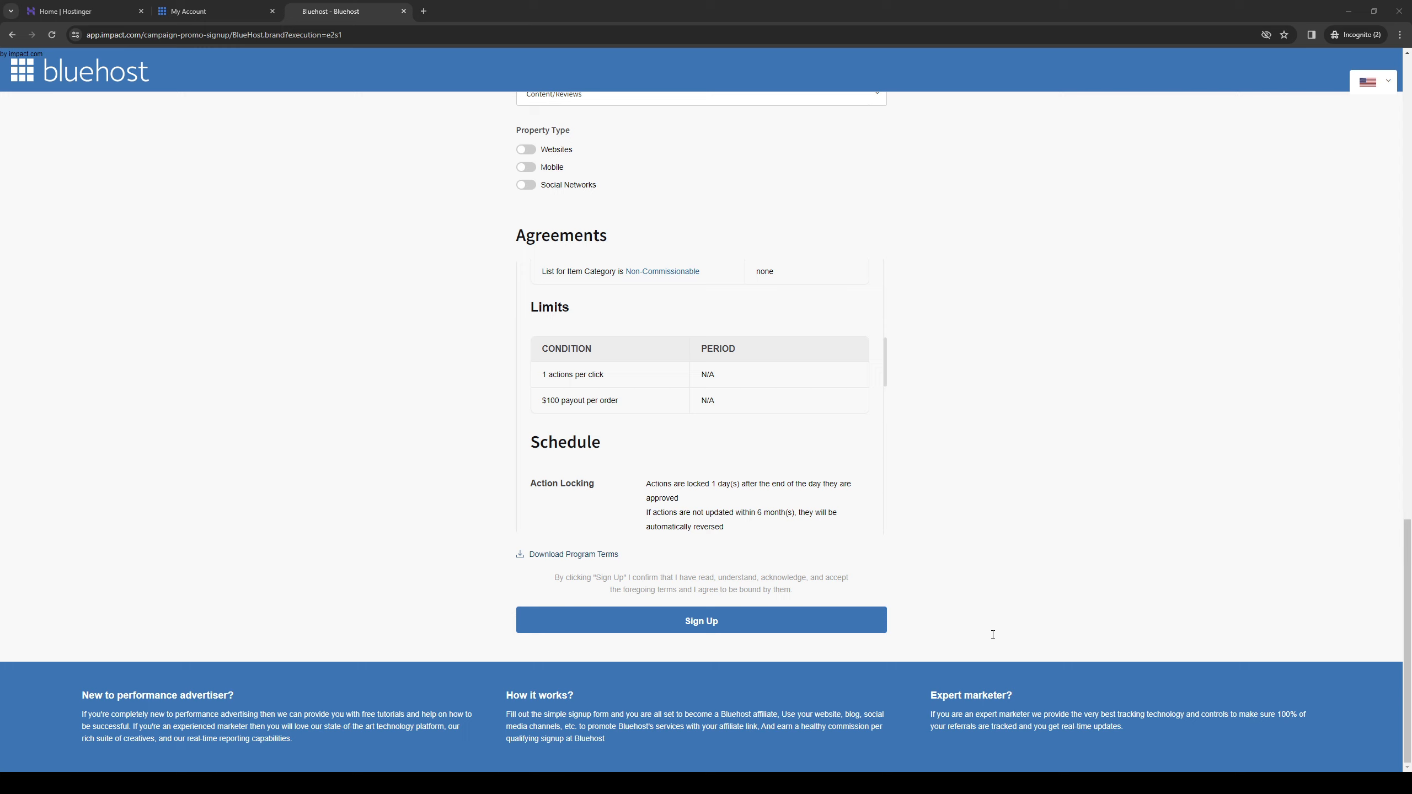
pyautogui.moveTo(238, 487)
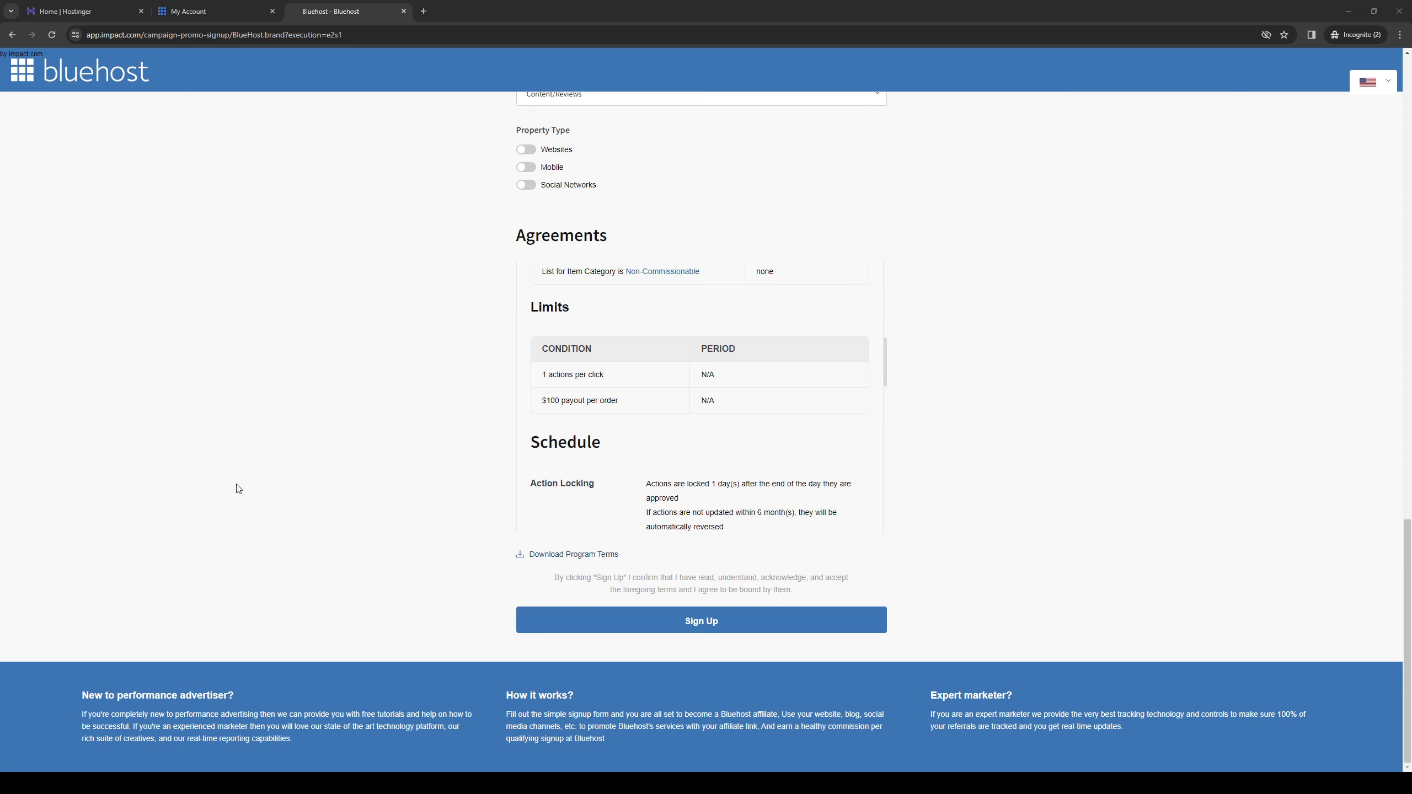
pyautogui.moveTo(680, 416)
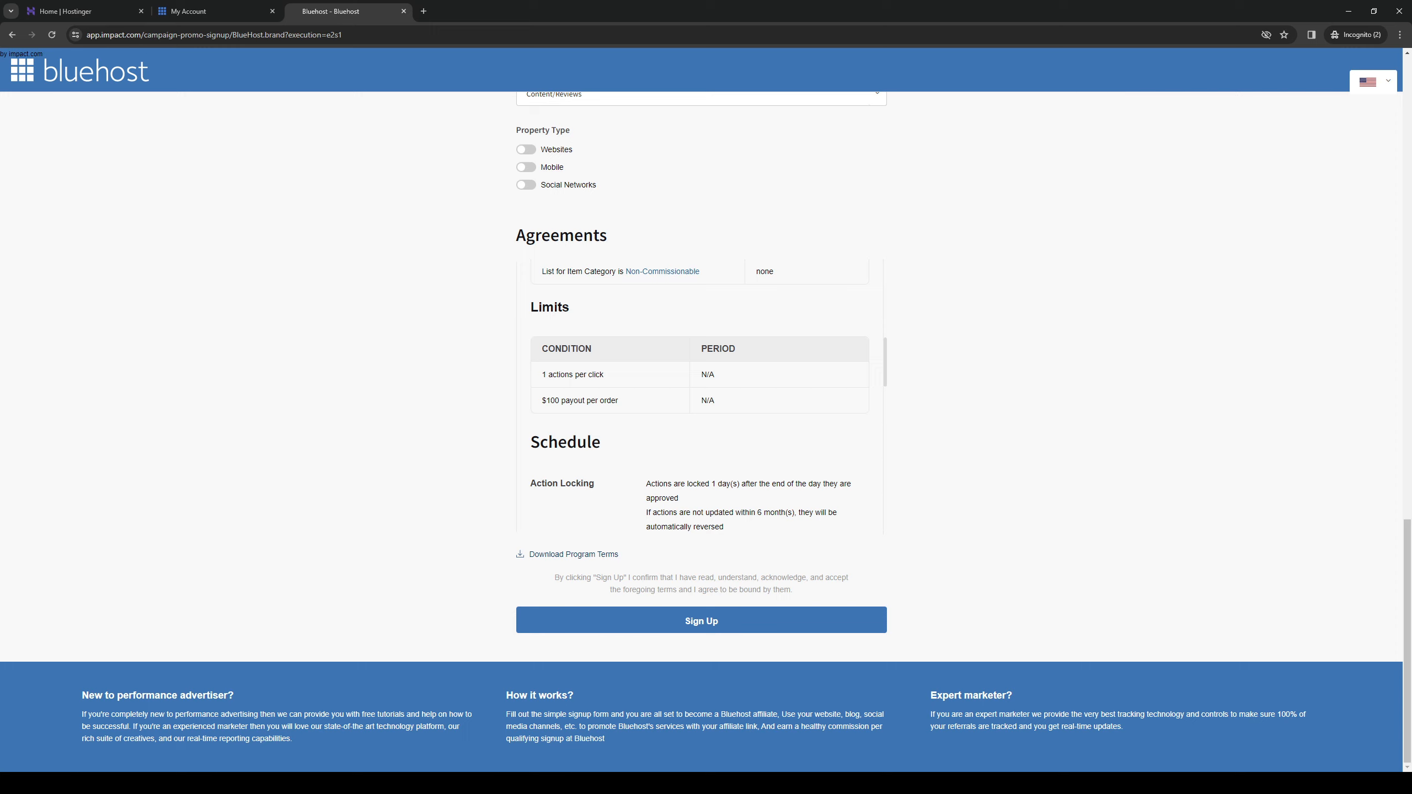
pyautogui.moveTo(1115, 400)
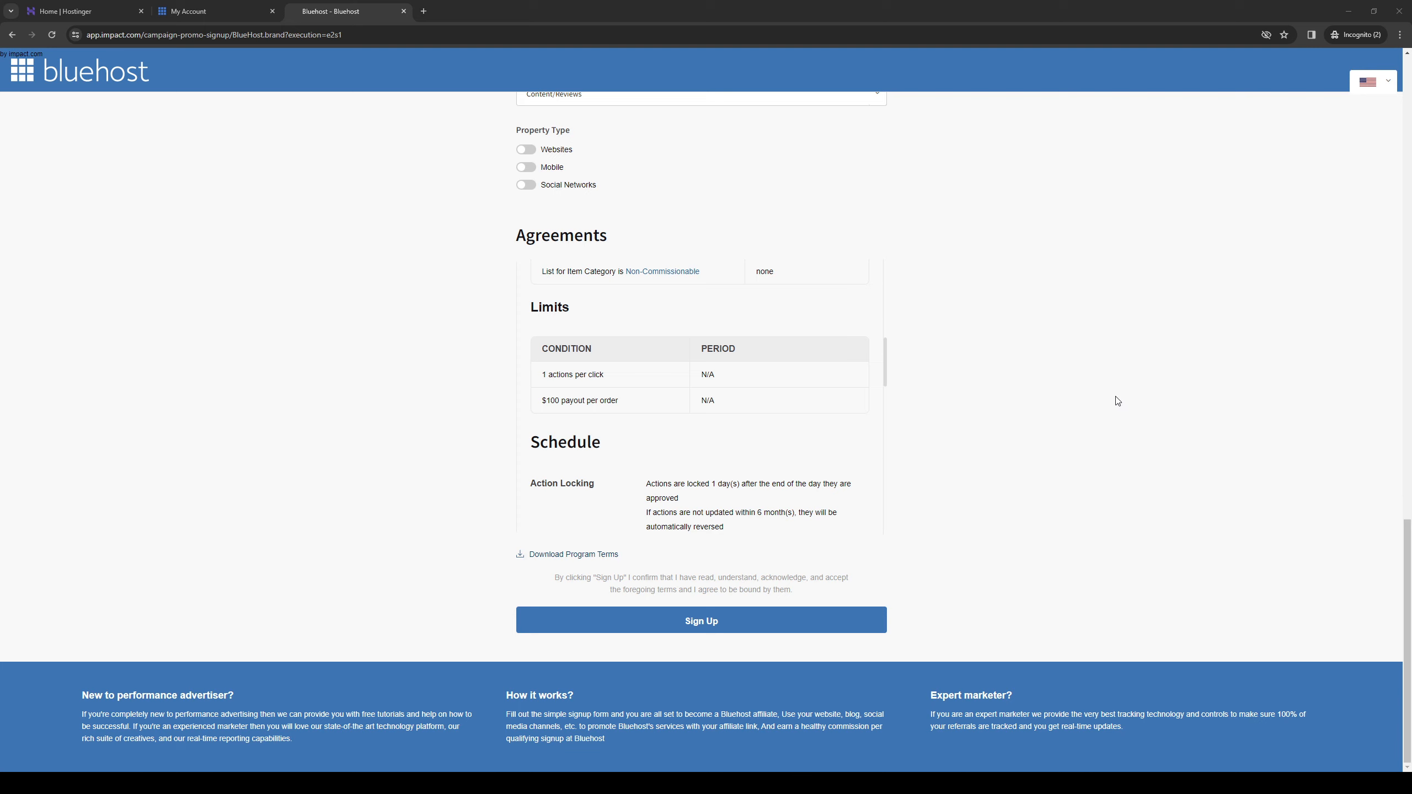
pyautogui.moveTo(360, 300)
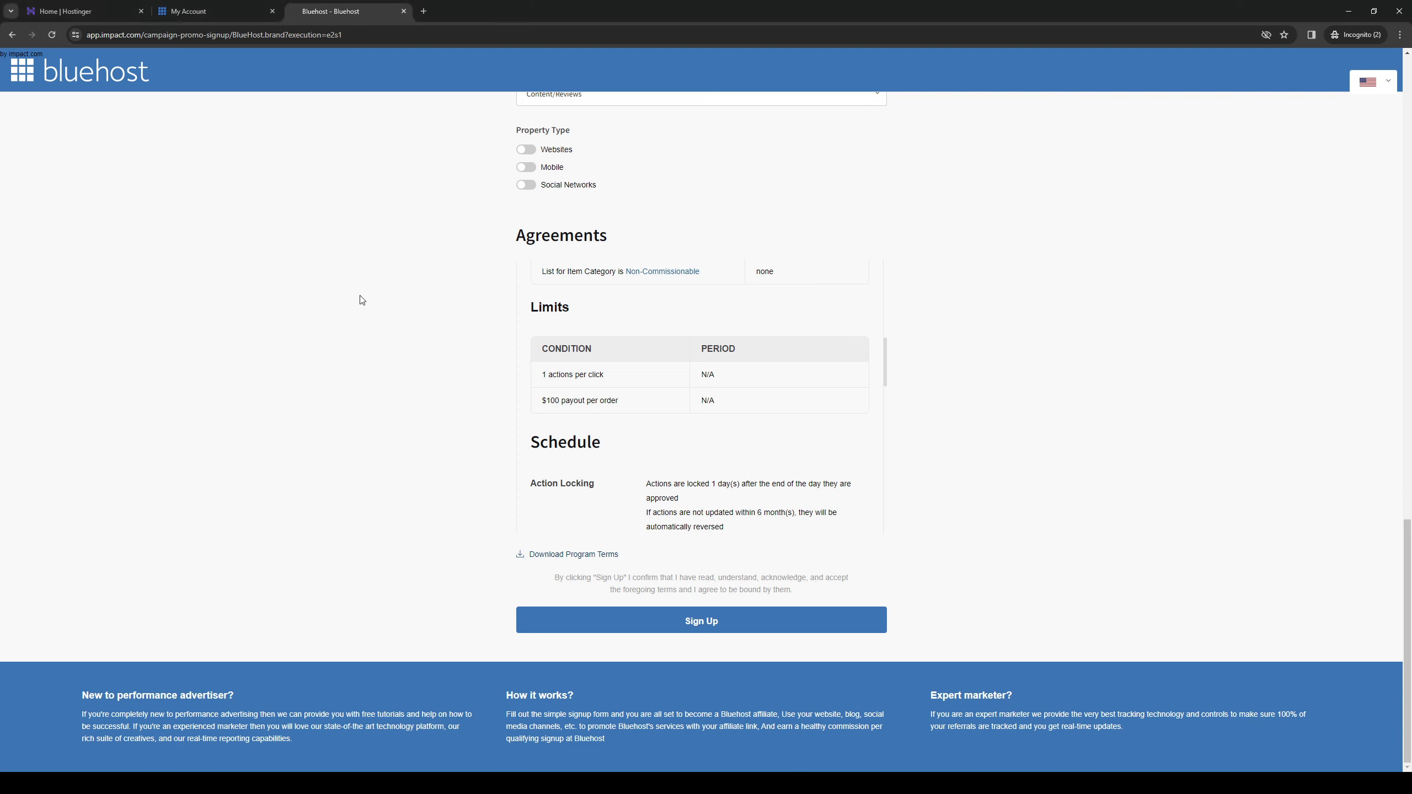
pyautogui.moveTo(351, 330)
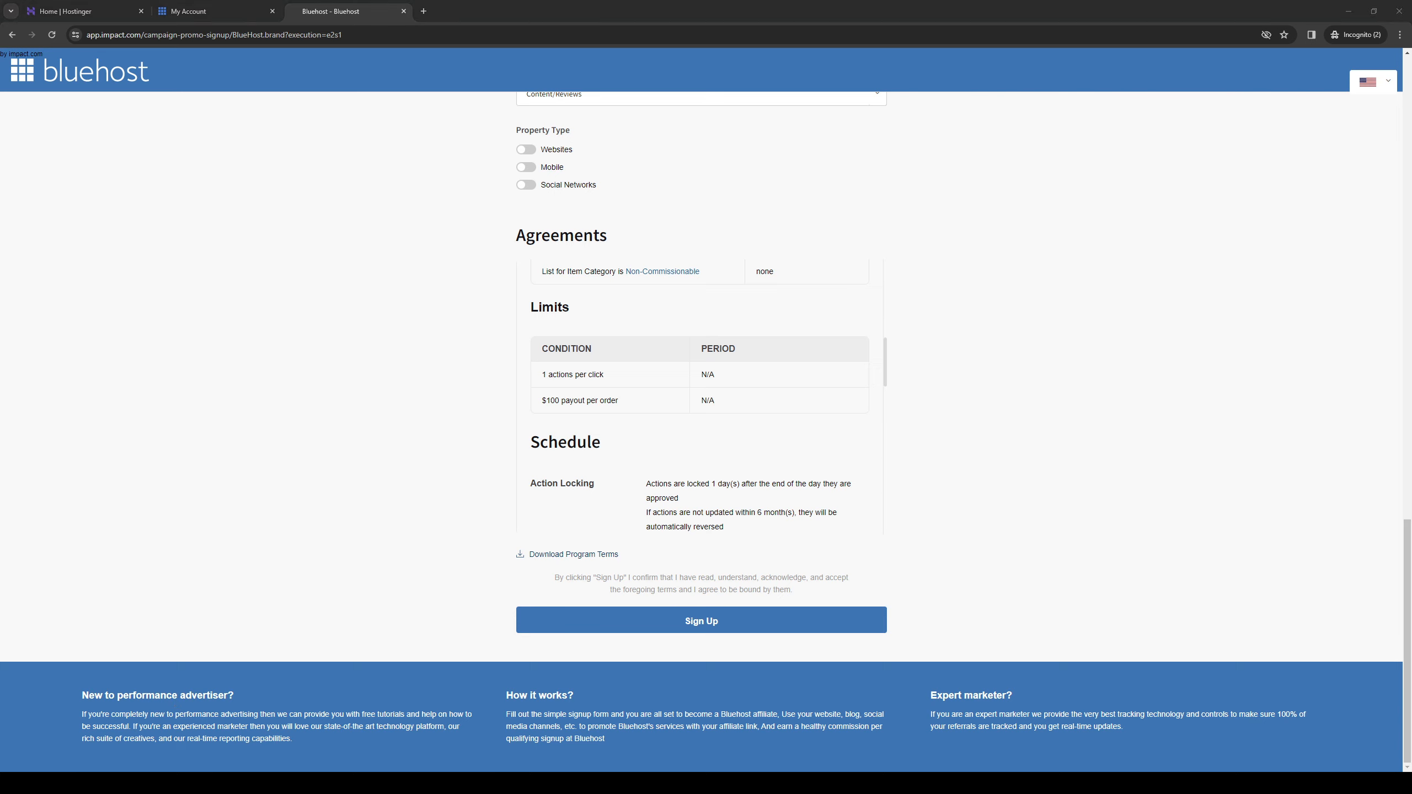
pyautogui.moveTo(830, 521)
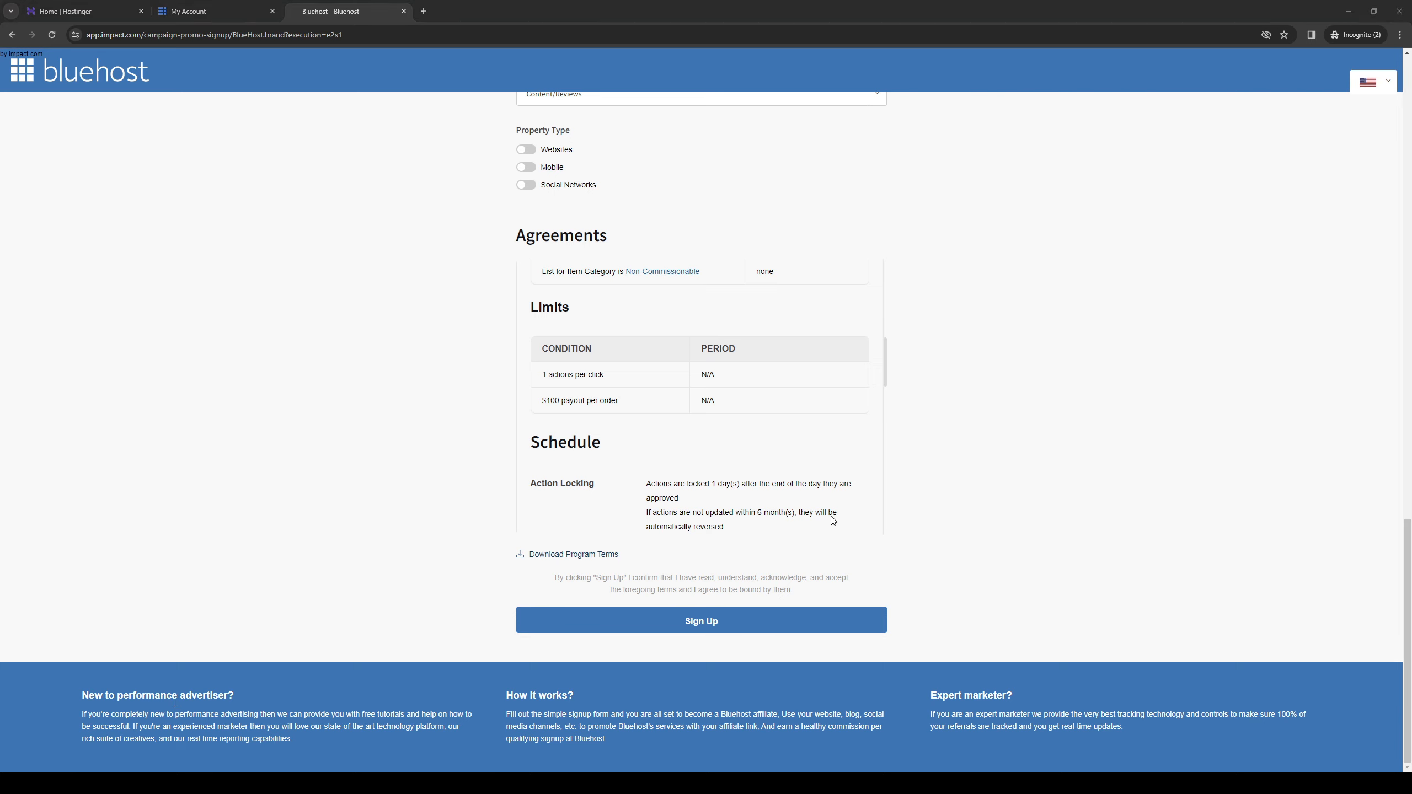
pyautogui.moveTo(812, 499)
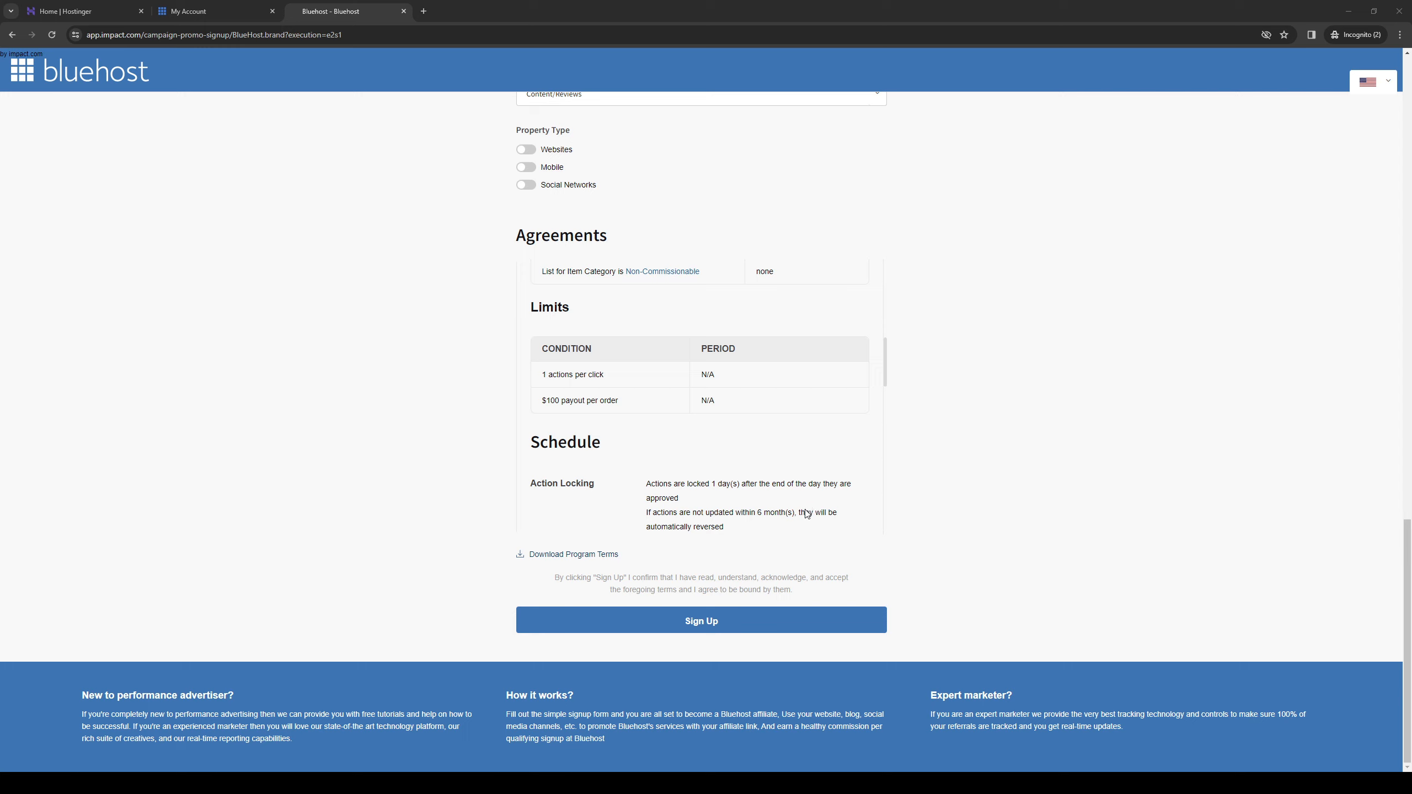
pyautogui.moveTo(844, 514)
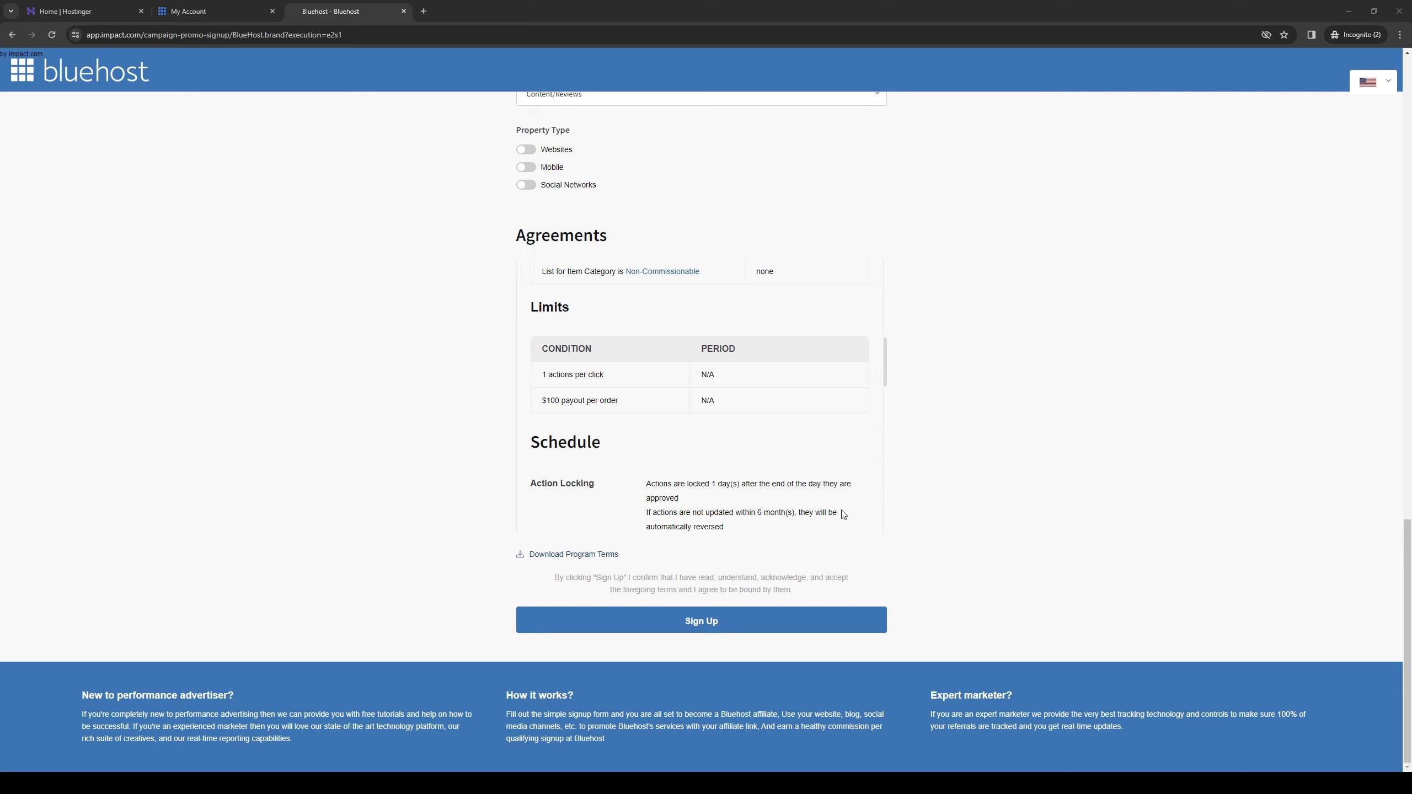